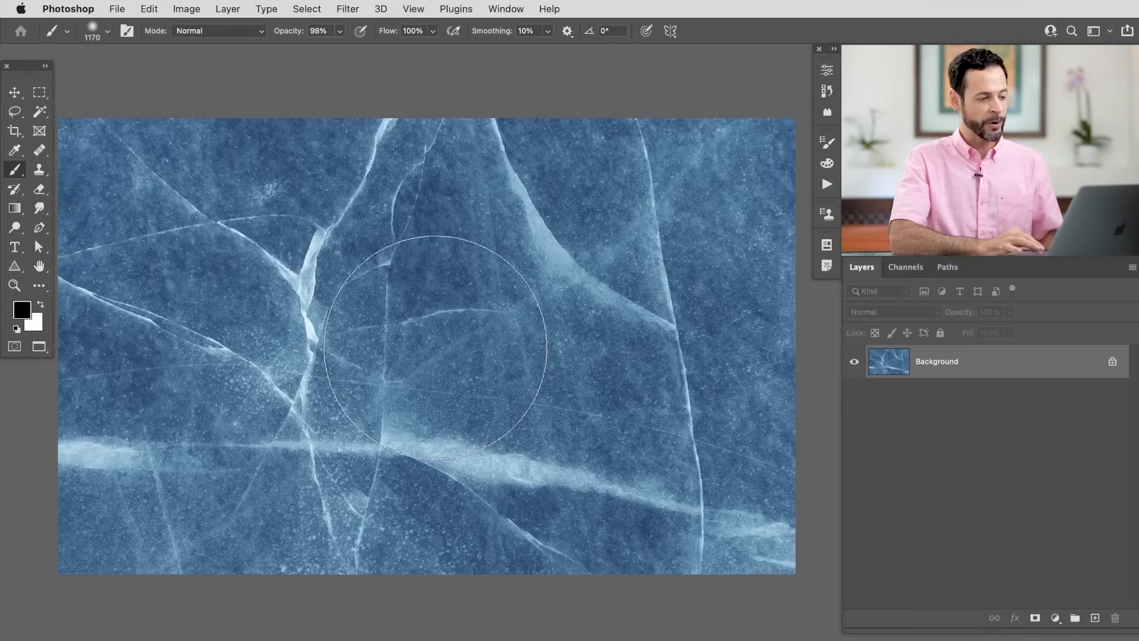
Apply a Levels adjustment pulling the white slider in and the black slider up to deepen contrast
key("cmd+l")
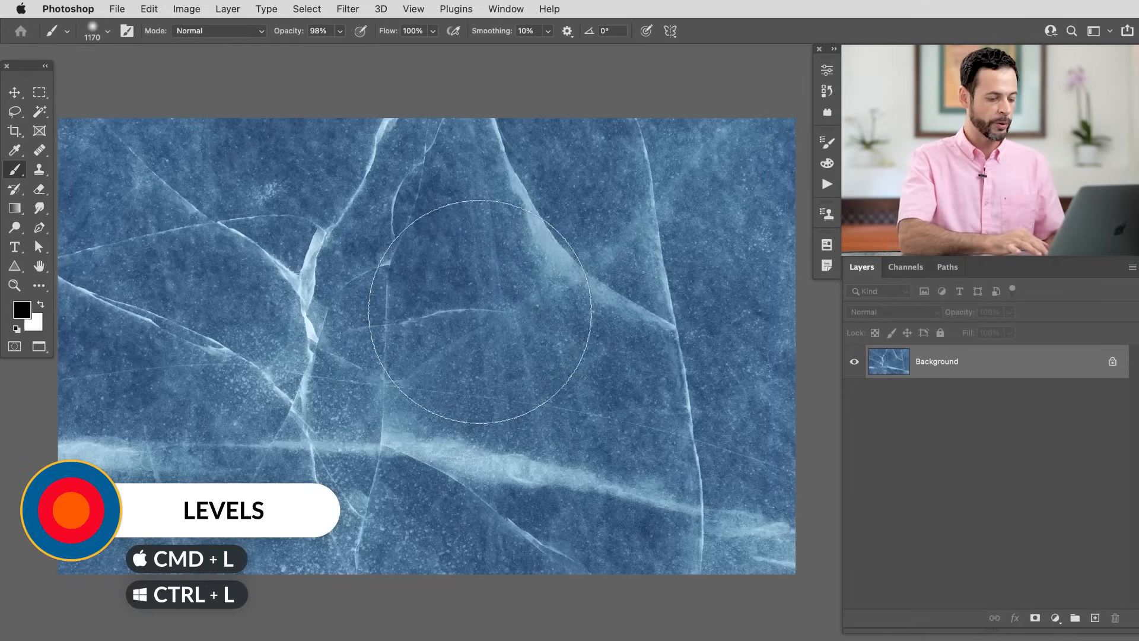
key("cmd+l")
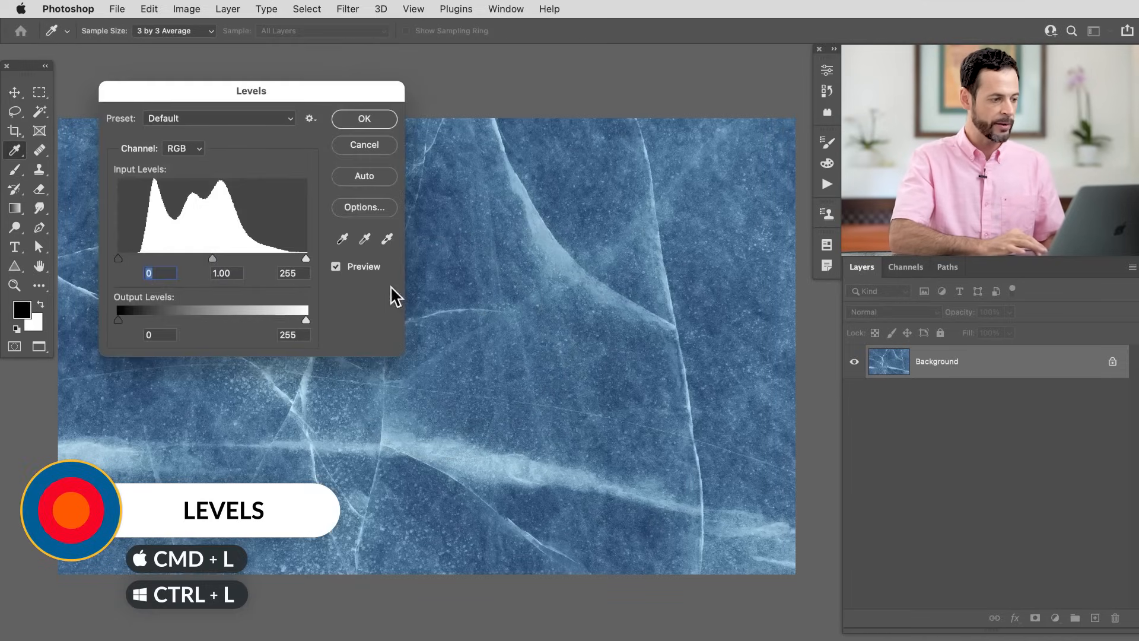
left_click_drag(305, 258, 292, 258)
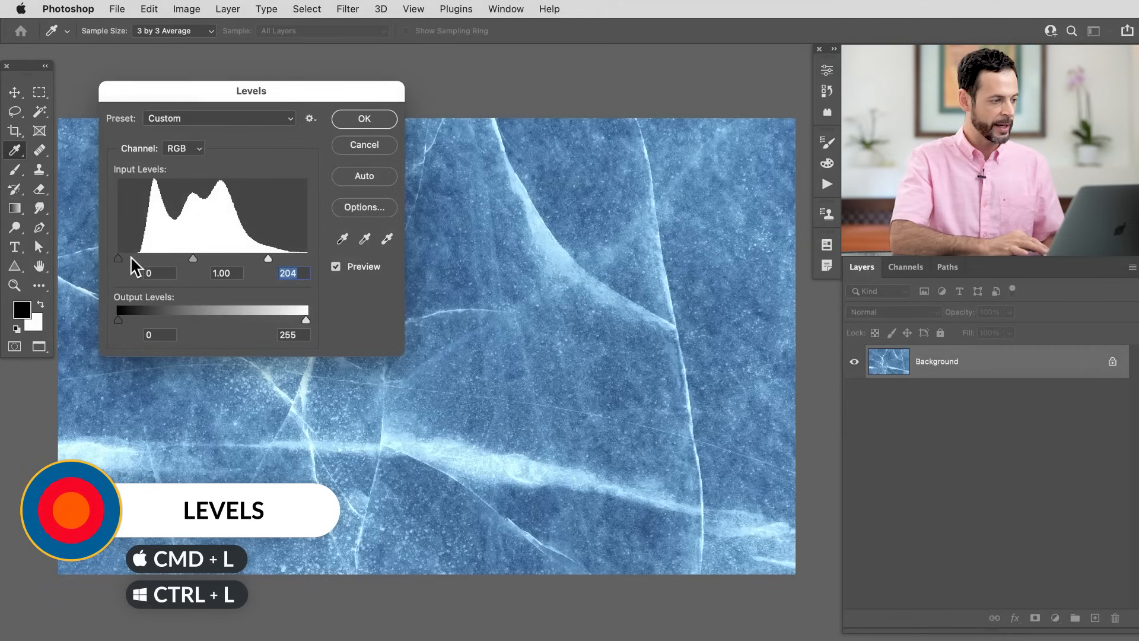
left_click_drag(117, 258, 174, 257)
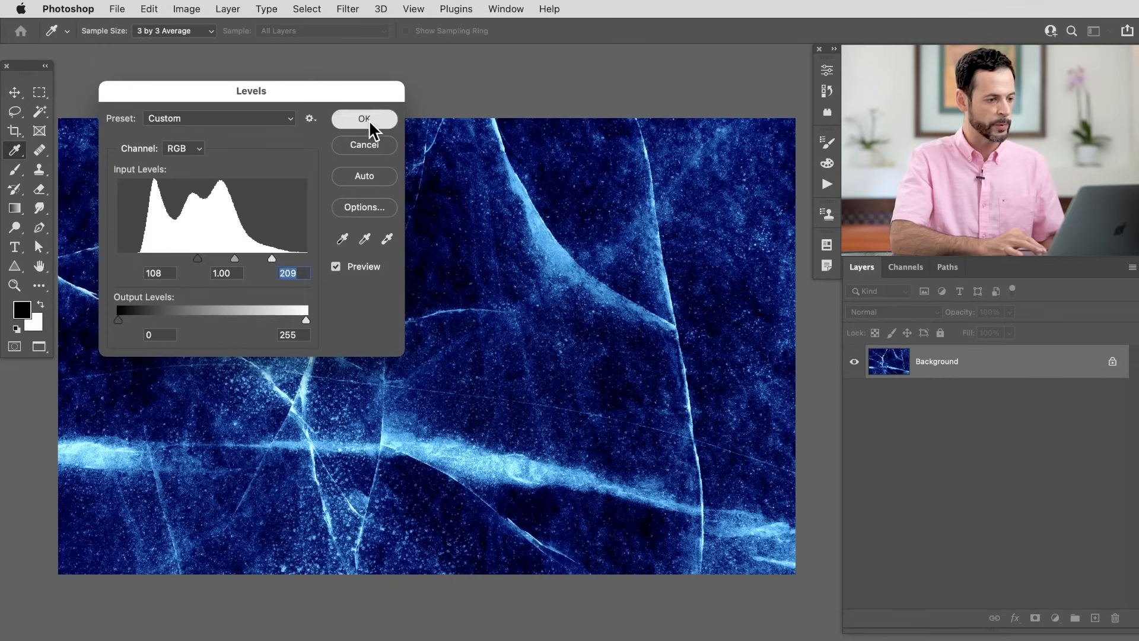
left_click(364, 119)
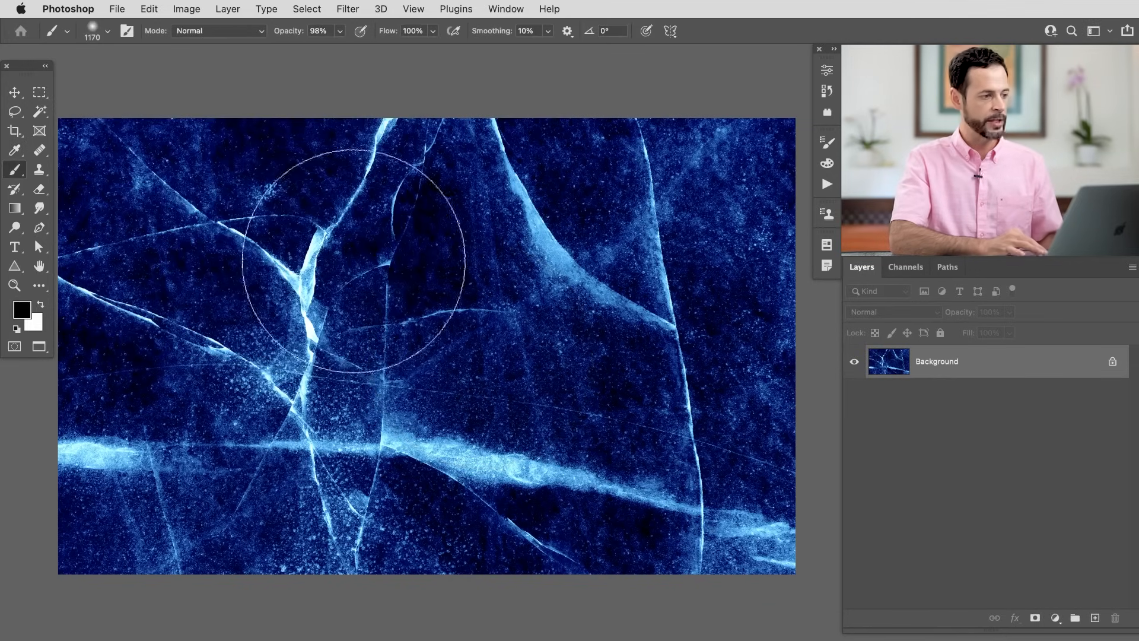
Desaturate the texture and invert it with Cmd+I so the cracks read dark on light
left_click(187, 8)
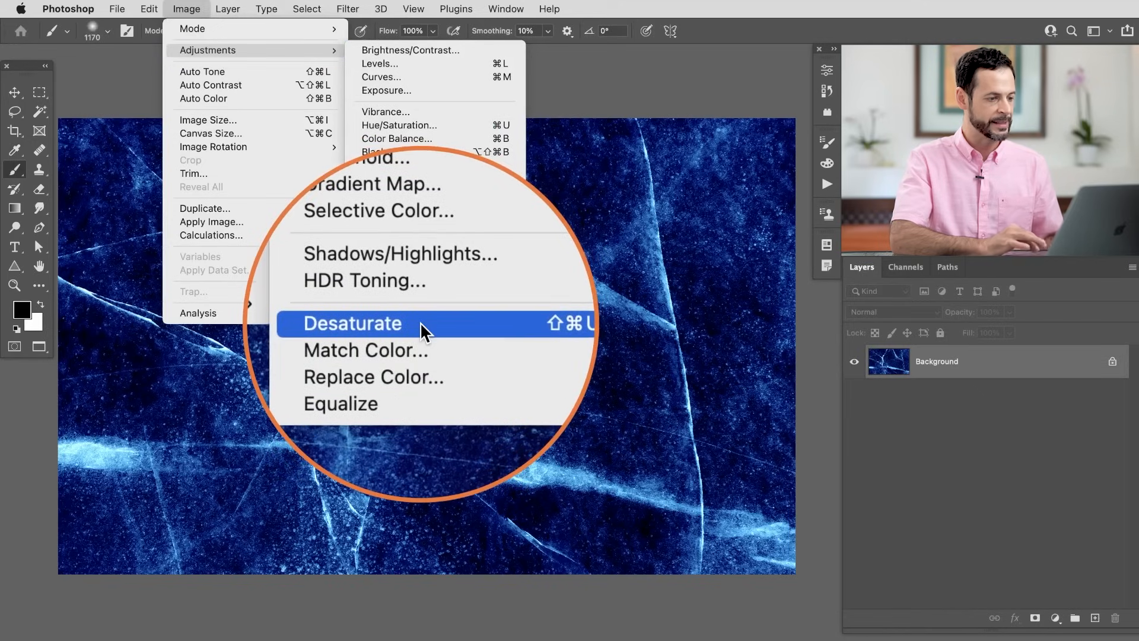
left_click(353, 323)
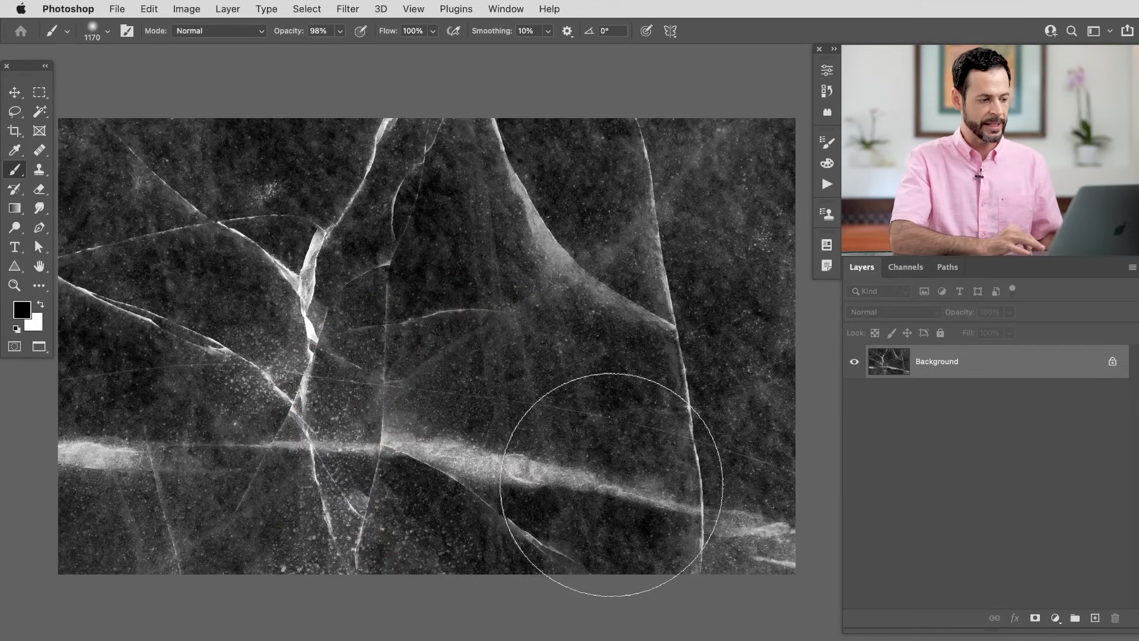
mouse_move(773, 480)
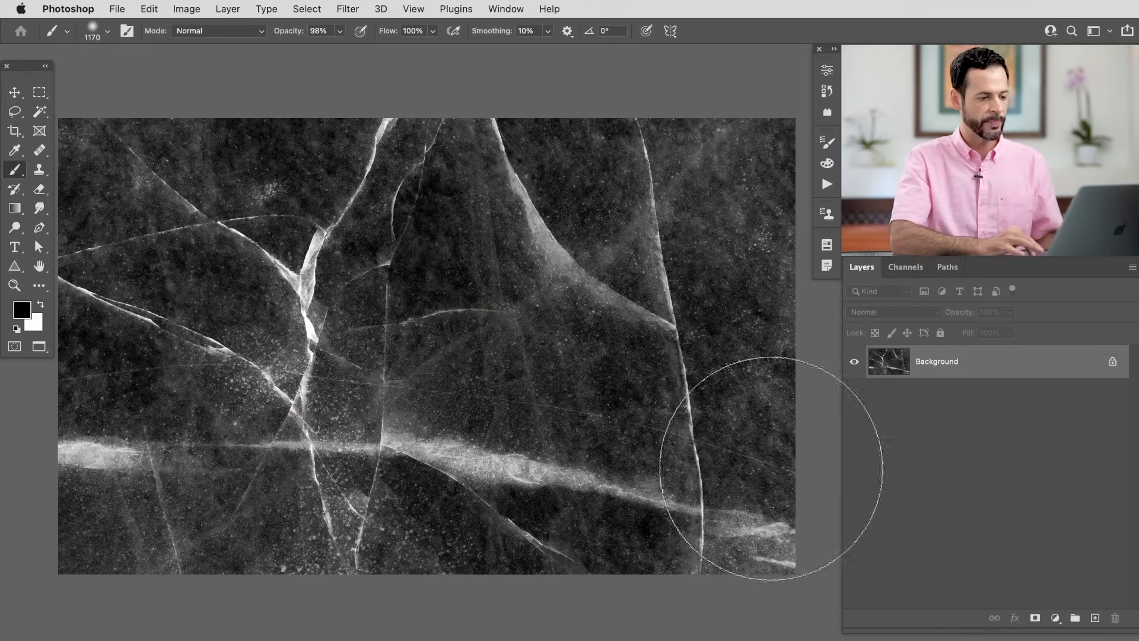
mouse_move(940, 367)
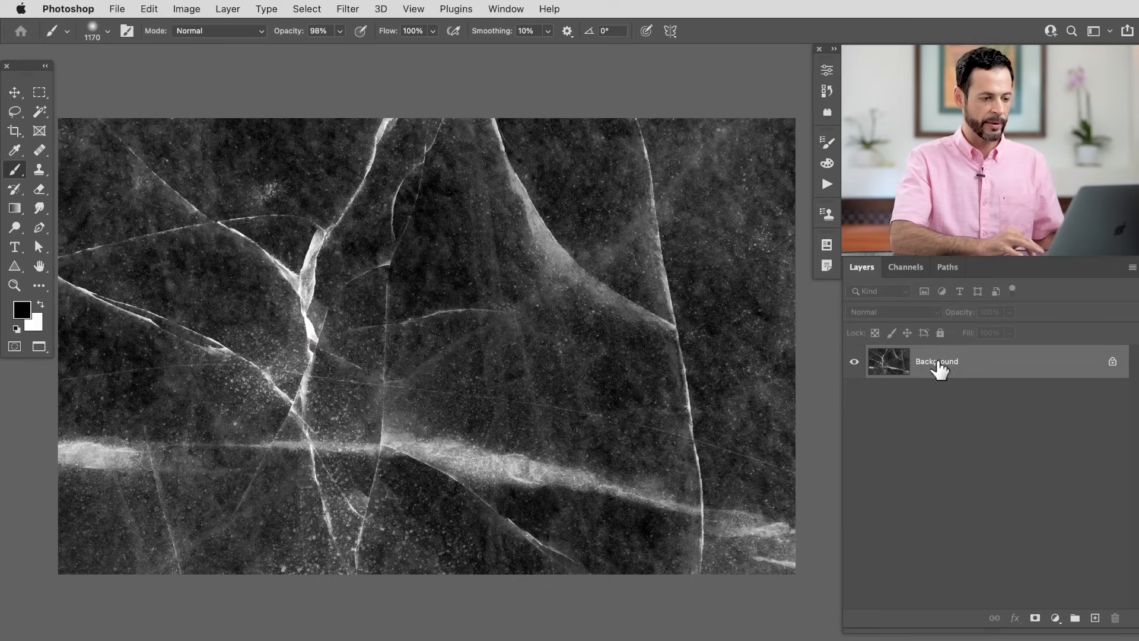
key("cmd+i")
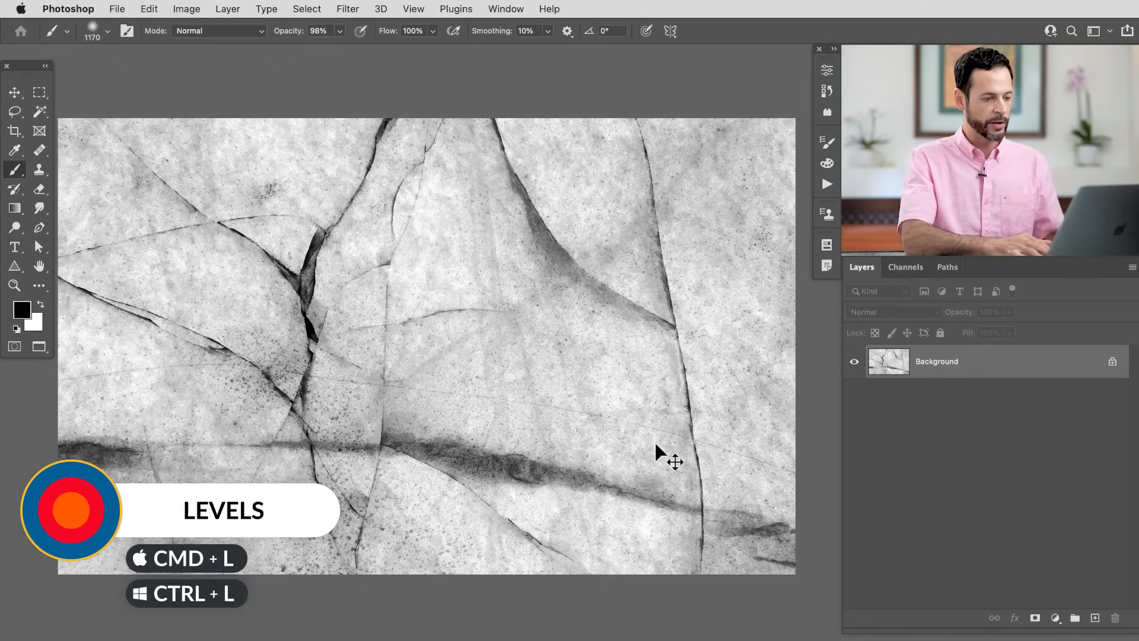
Apply a second Levels adjustment pushing the light areas to pure white behind black cracks
key("cmd+l")
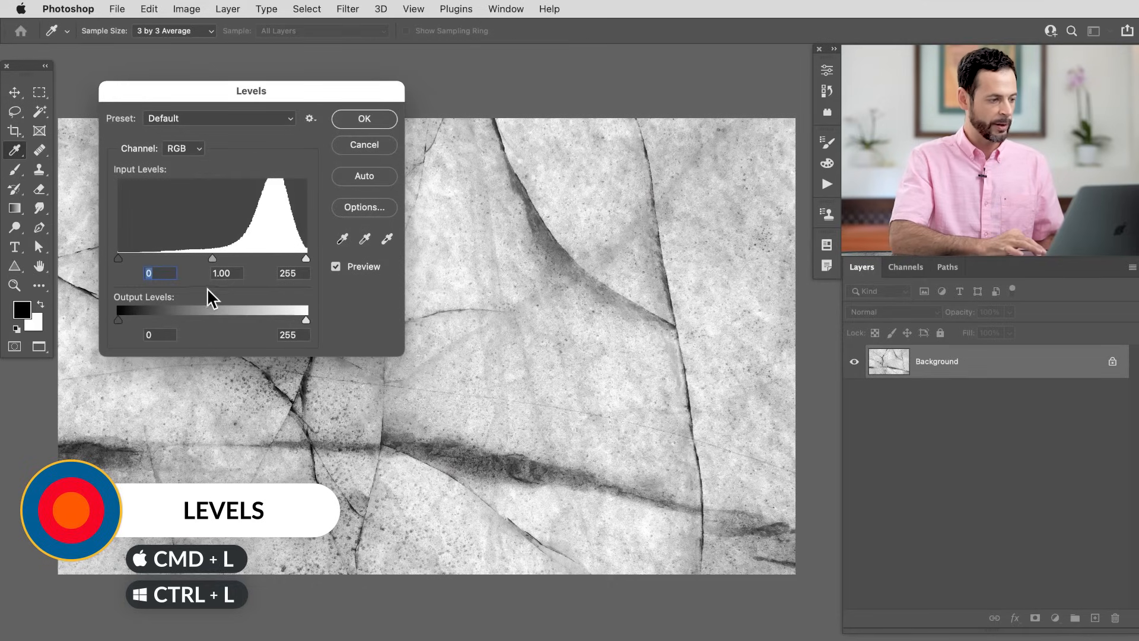
left_click_drag(305, 257, 273, 257)
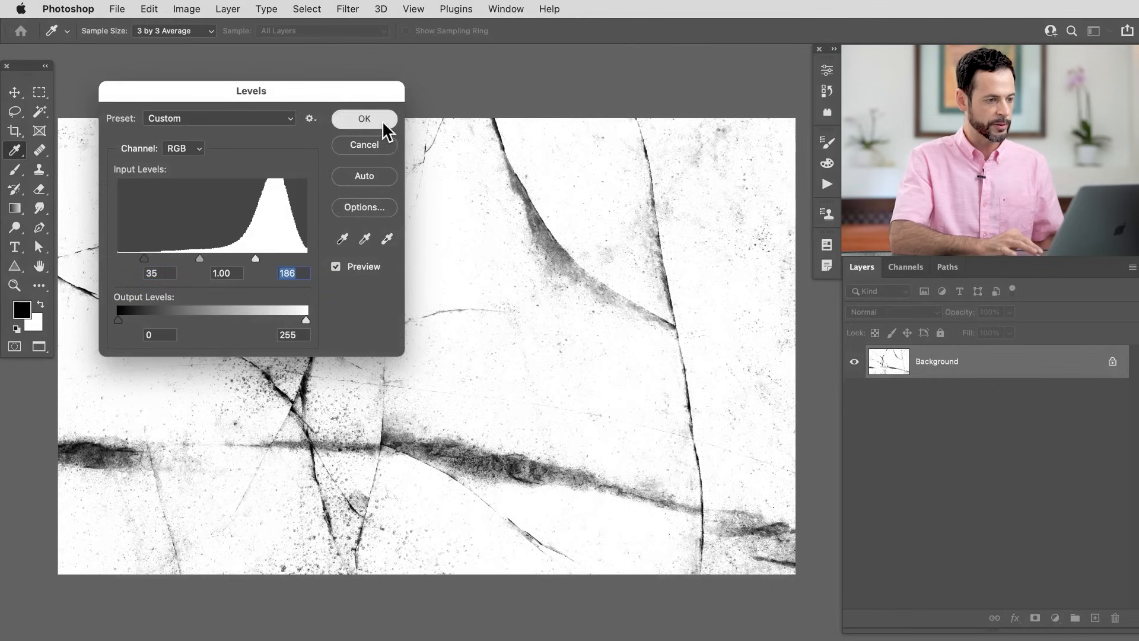
left_click(363, 118)
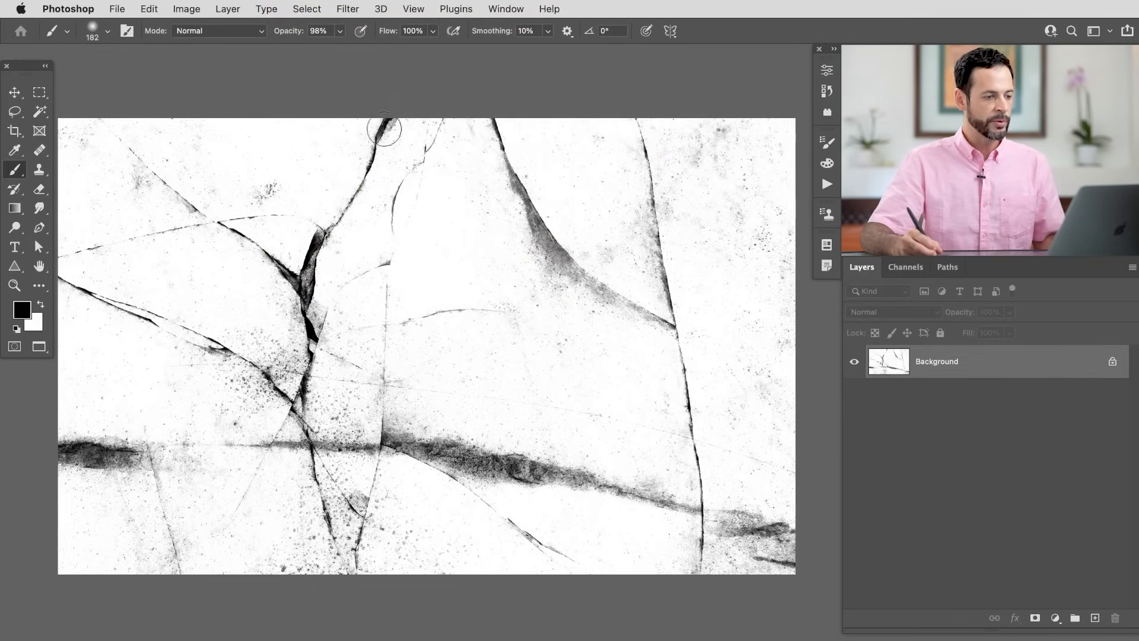
mouse_move(486, 115)
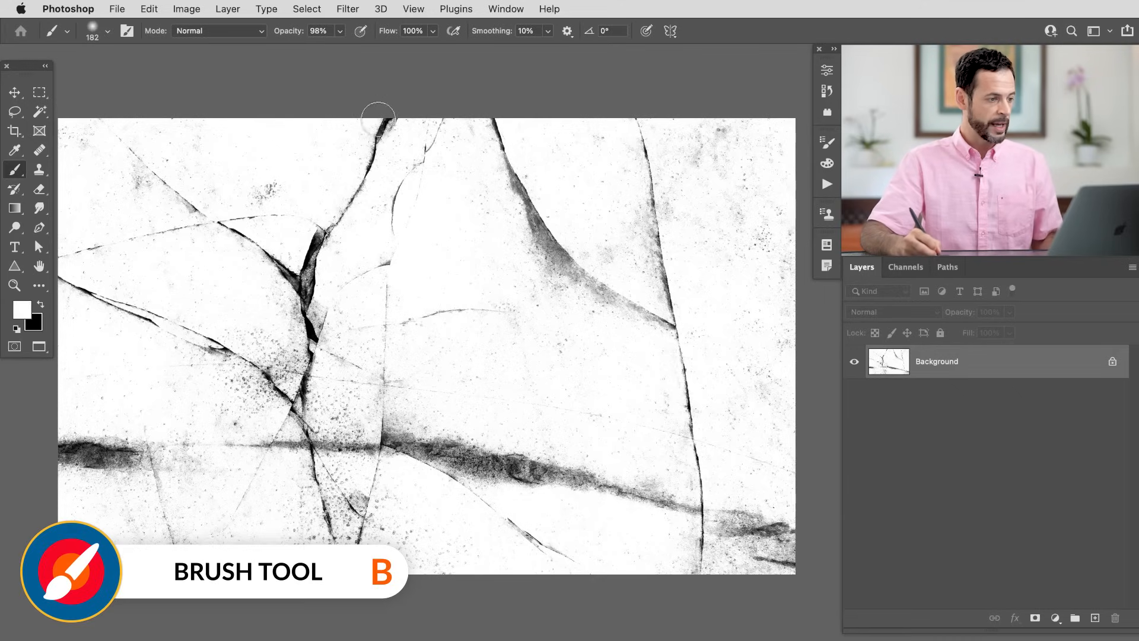
mouse_move(391, 120)
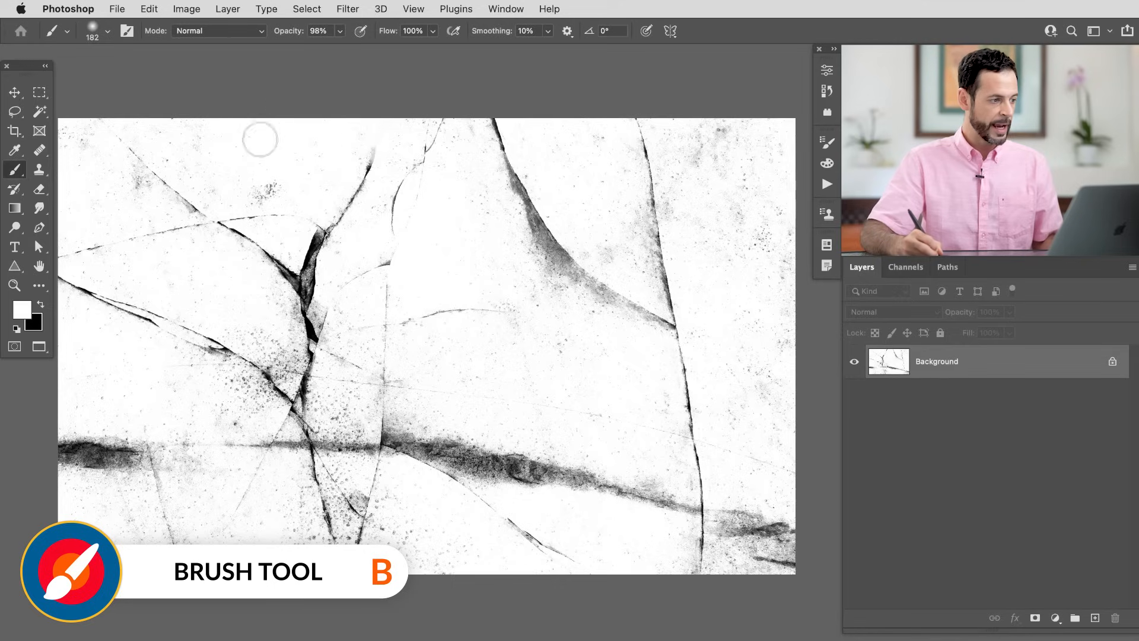
mouse_move(65, 119)
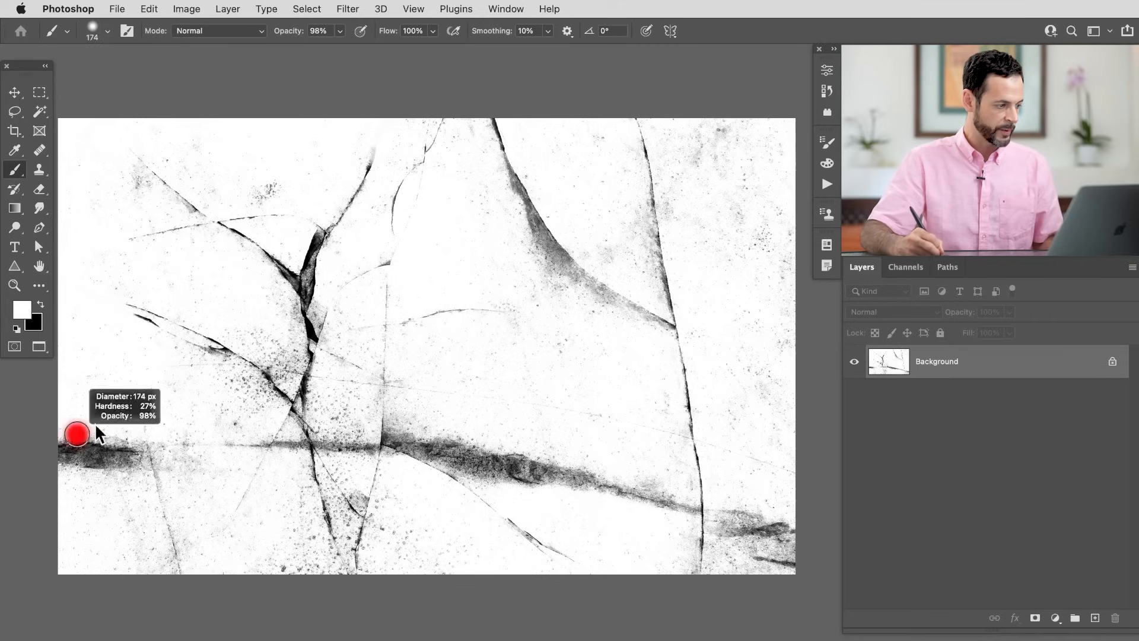
mouse_move(128, 458)
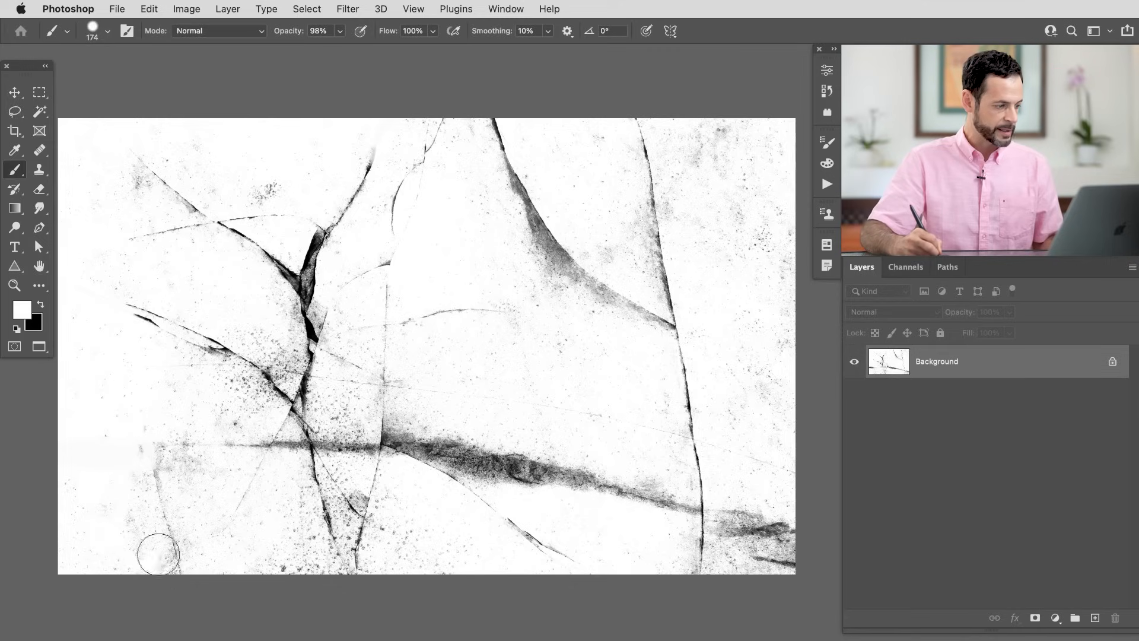
Brush white over the dark band at the left edge and marks along the bottom edge
left_click_drag(154, 552, 143, 462)
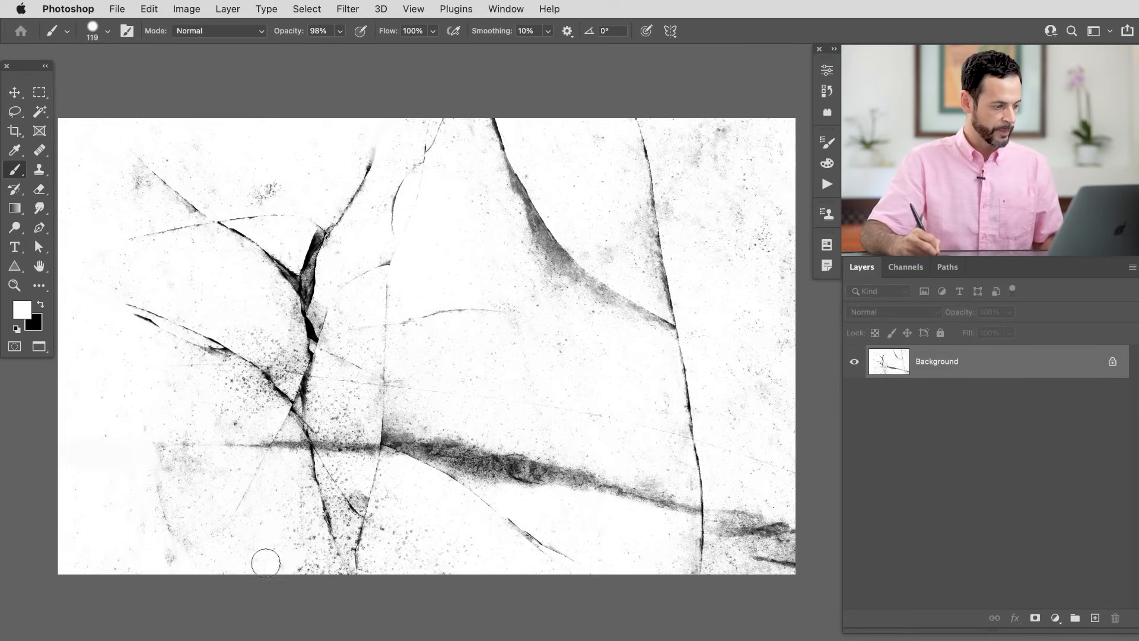
left_click_drag(265, 563, 356, 563)
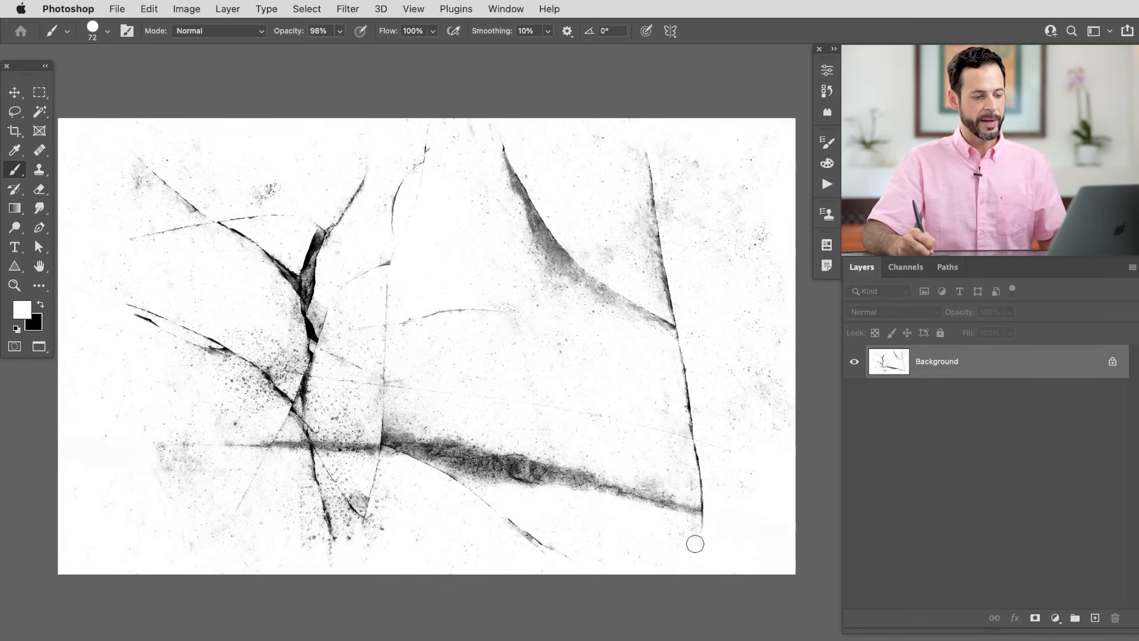
mouse_move(664, 555)
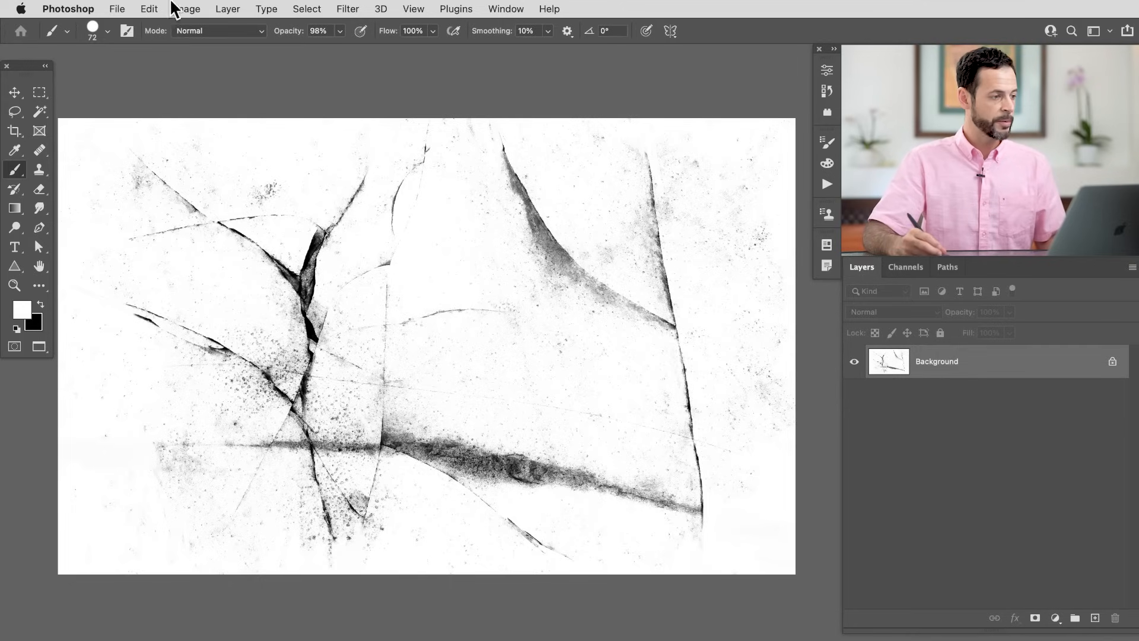
Resize the texture to 1500 pixels wide via Image Size, keeping proportions
left_click(186, 8)
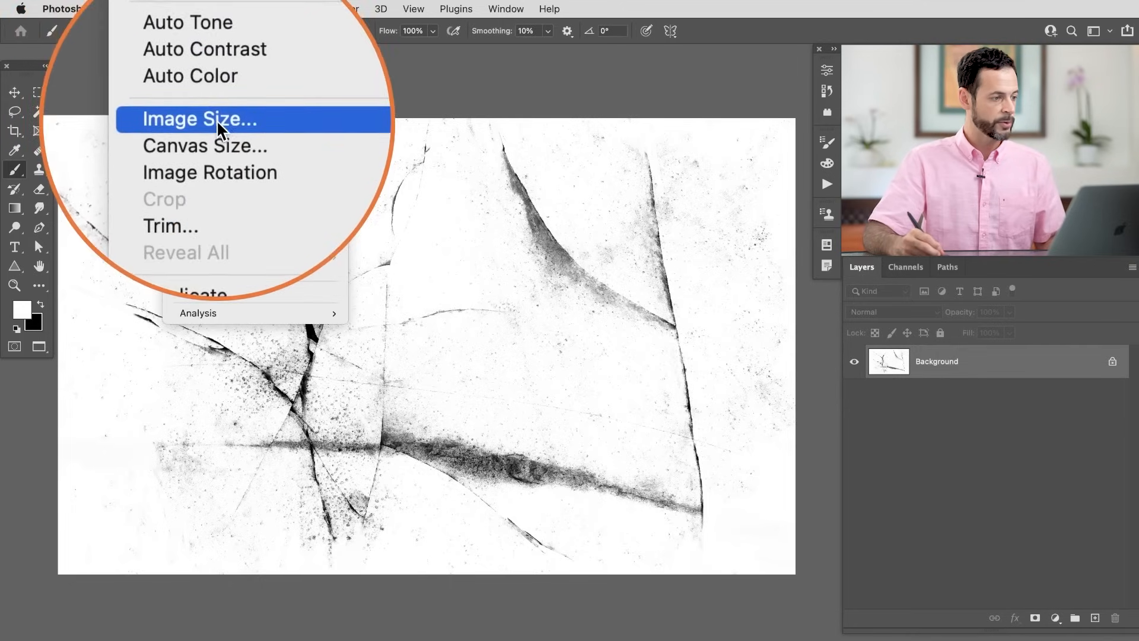
left_click(198, 119)
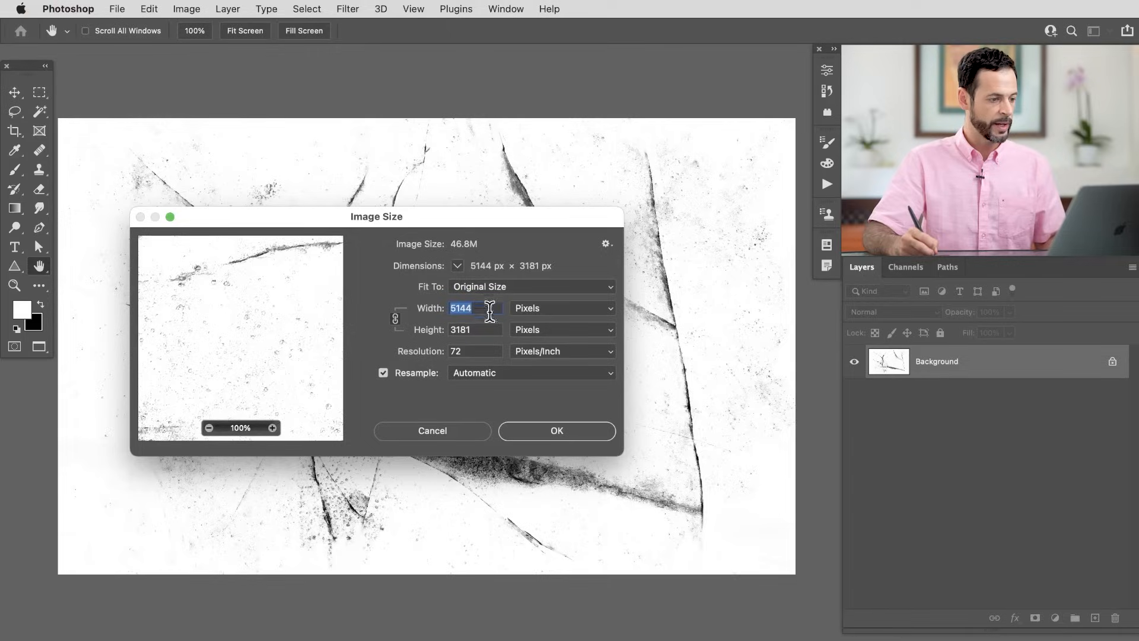
type("1500")
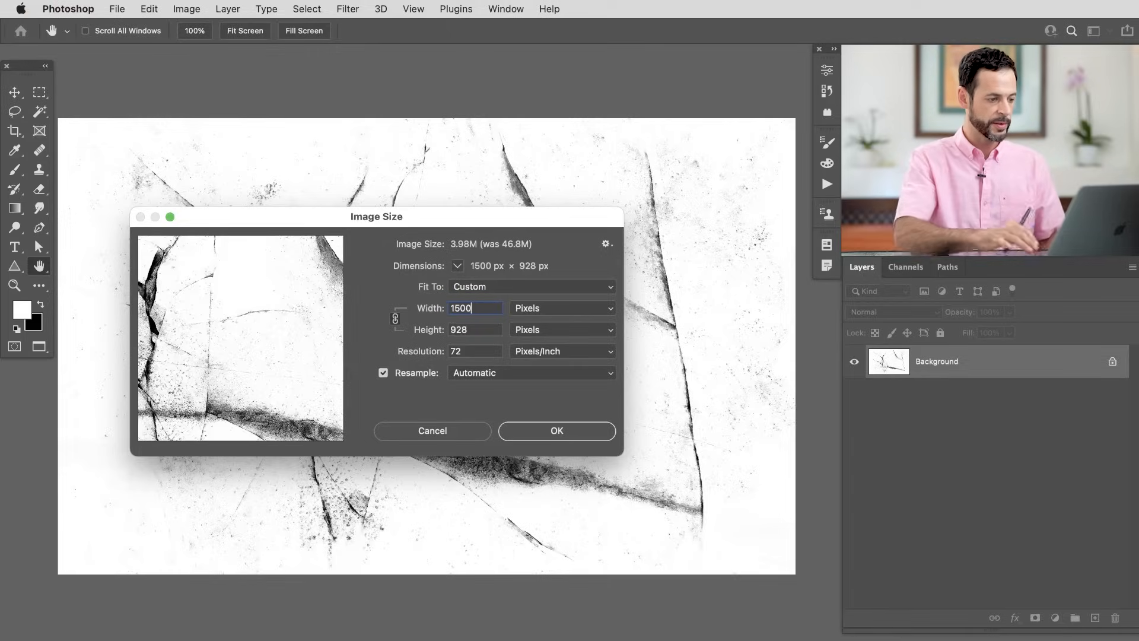
left_click(556, 429)
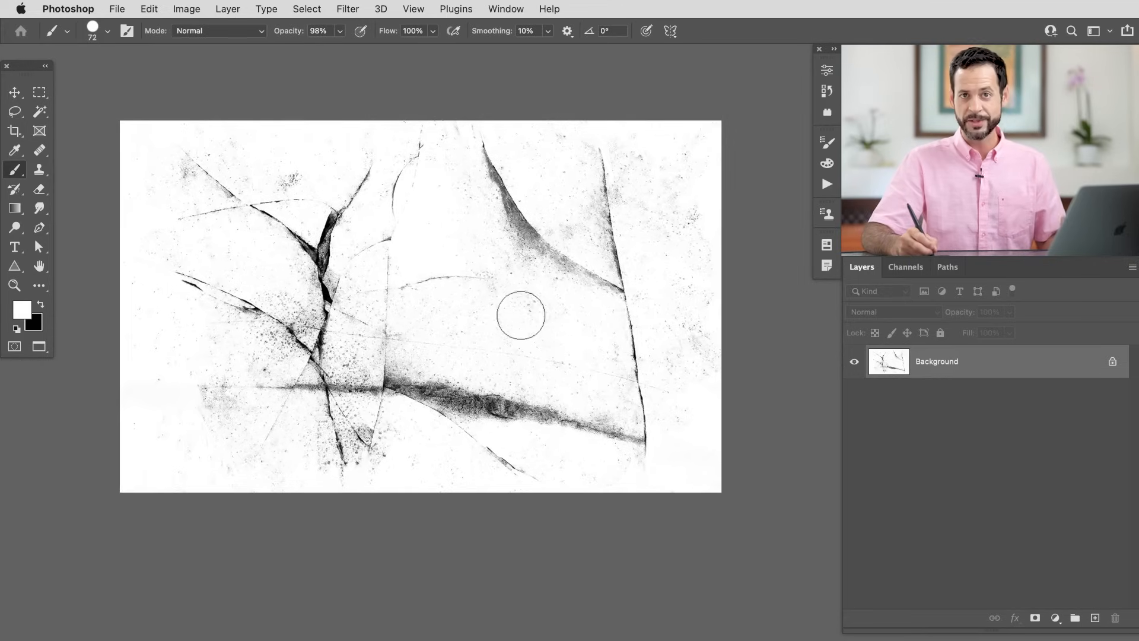
mouse_move(574, 292)
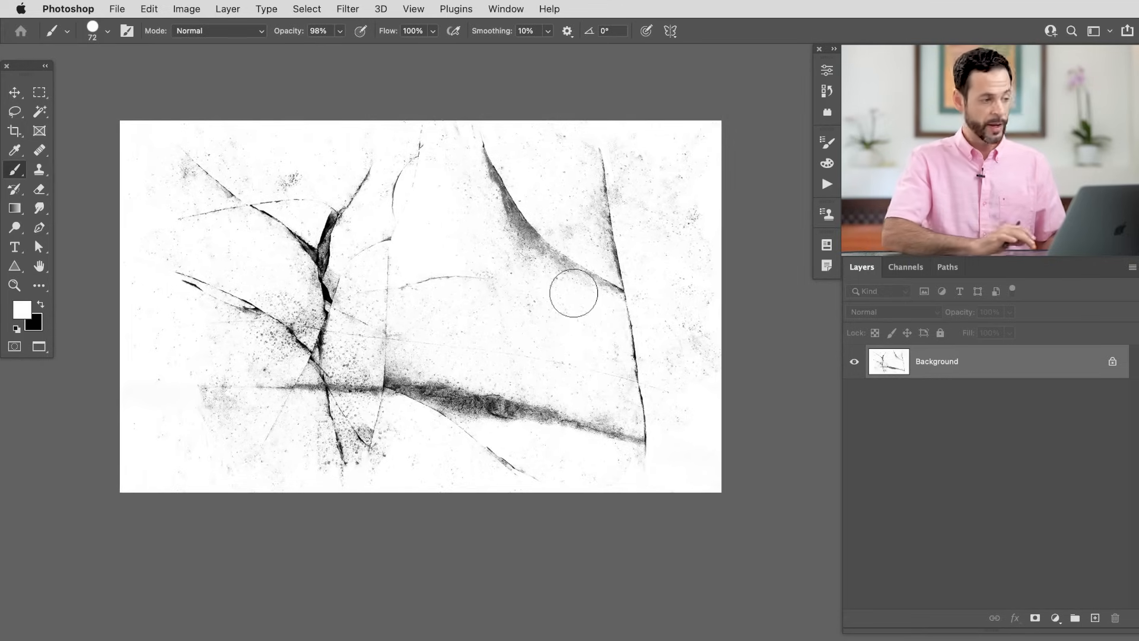
Define the texture as a brush preset named 'Texture 01'
left_click(148, 9)
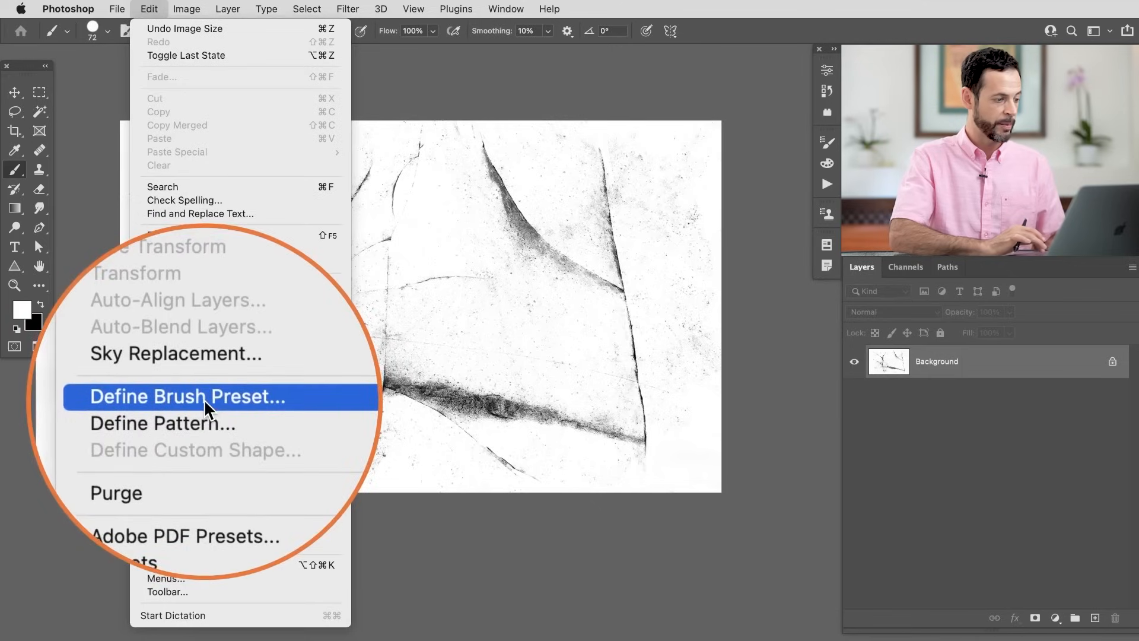
left_click(186, 397)
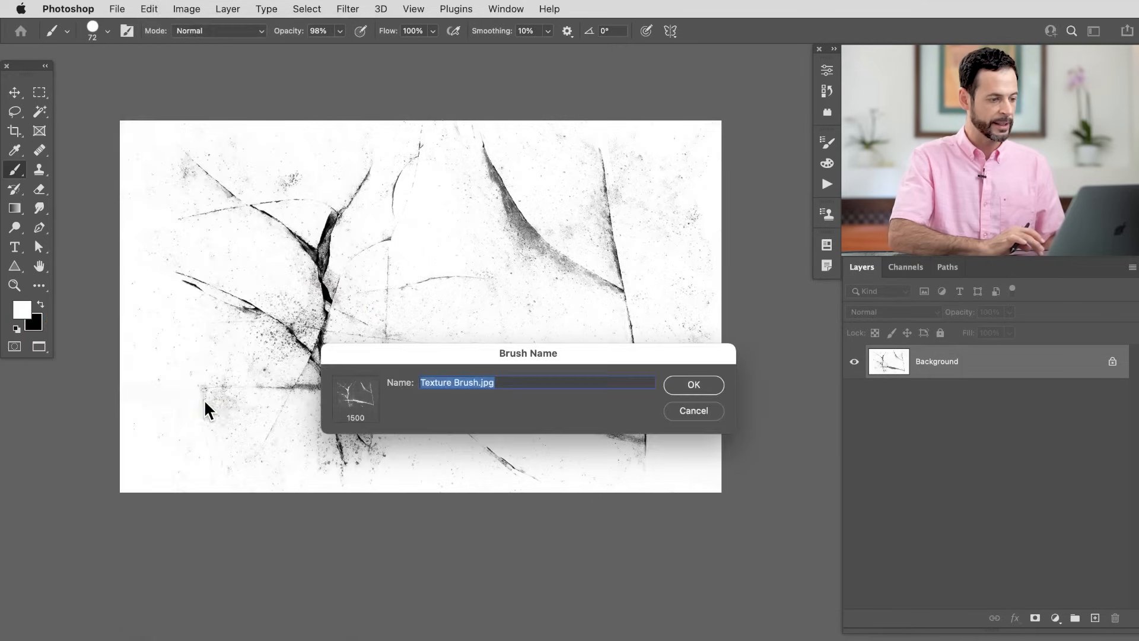
type("Text")
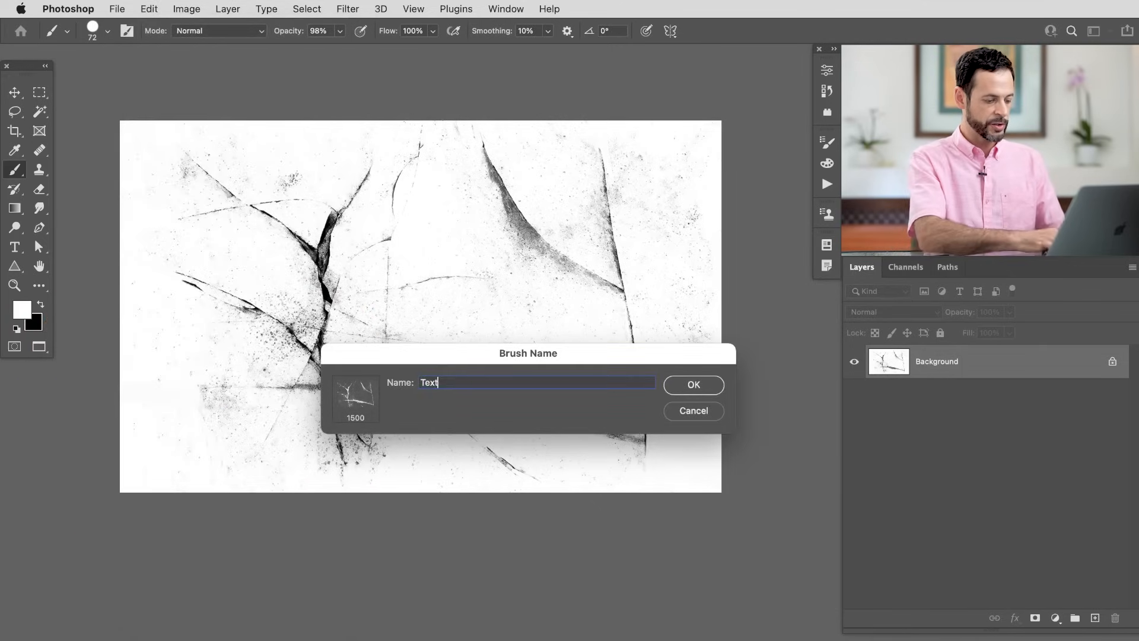
type("Texture 01")
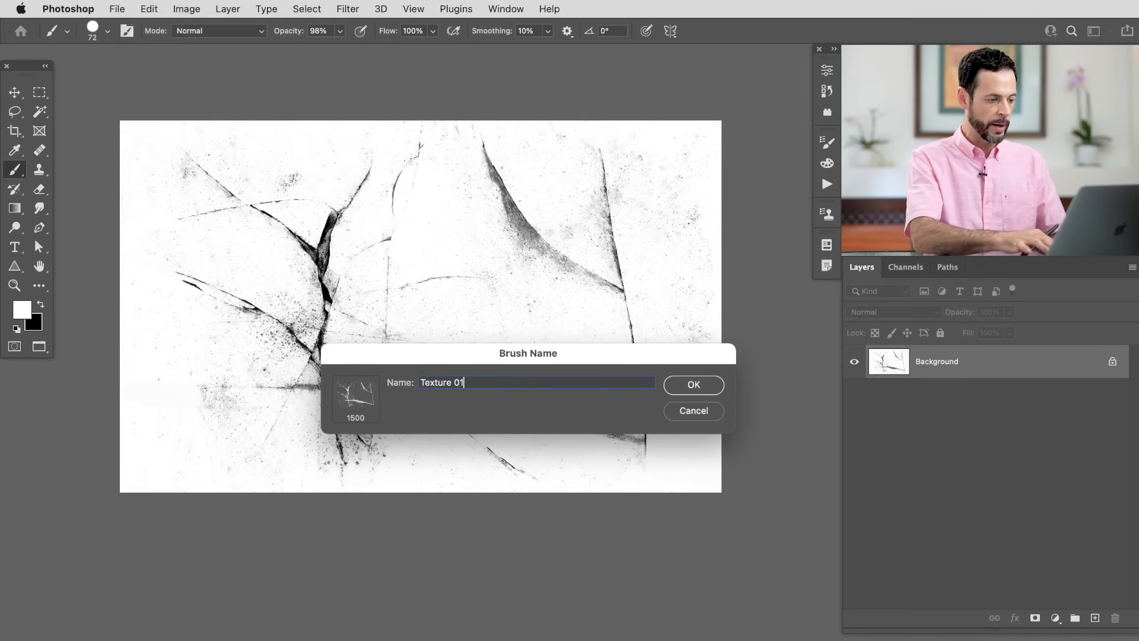
left_click(692, 384)
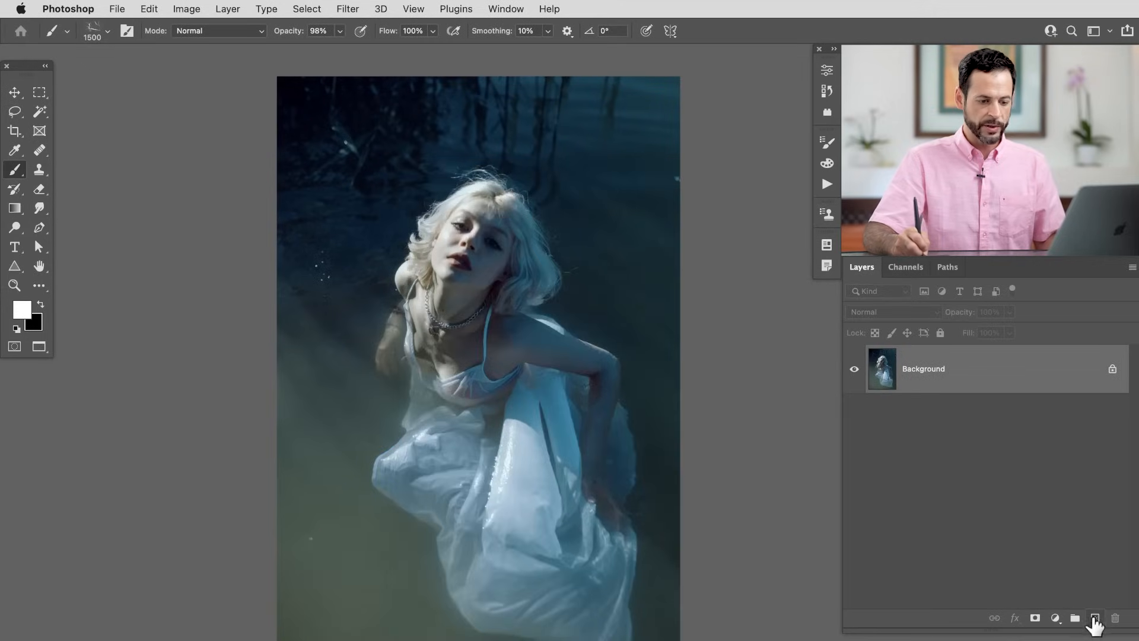
Create a new blank layer above the underwater portrait and bring up the brush settings
left_click(1095, 617)
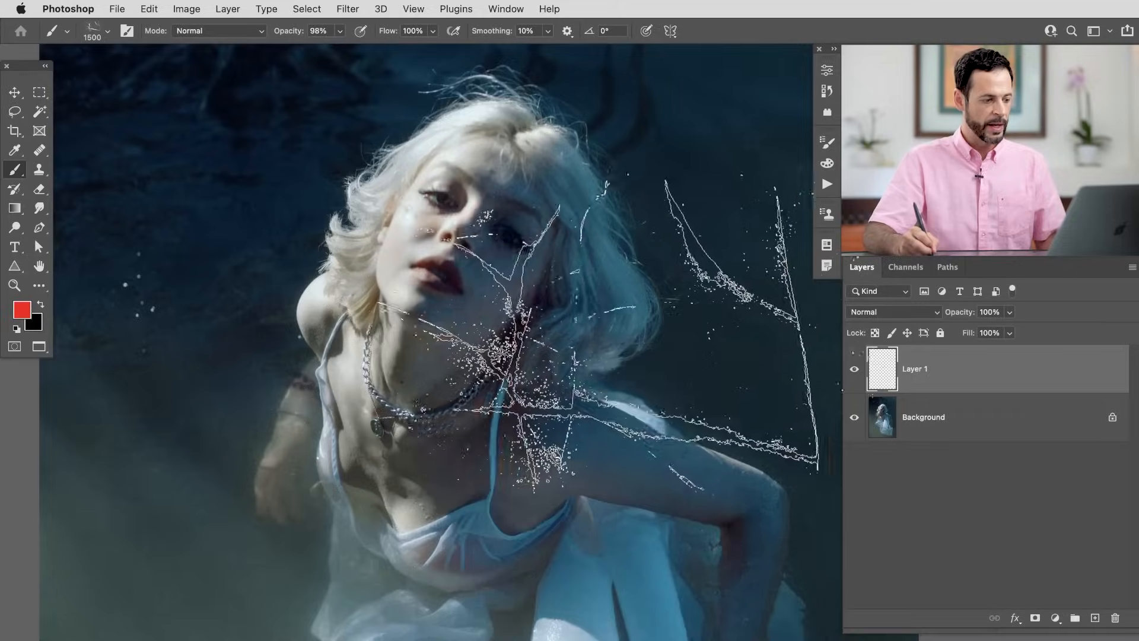
left_click(506, 8)
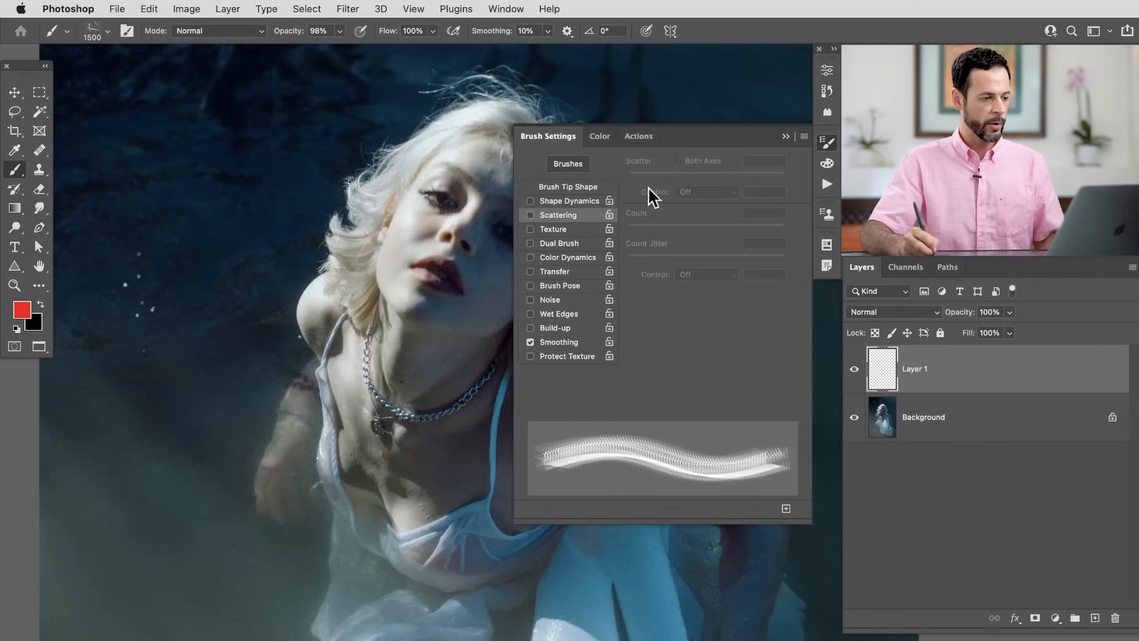
Set Angle Jitter to 100% in Shape Dynamics and enable Scattering on both axes
left_click(529, 202)
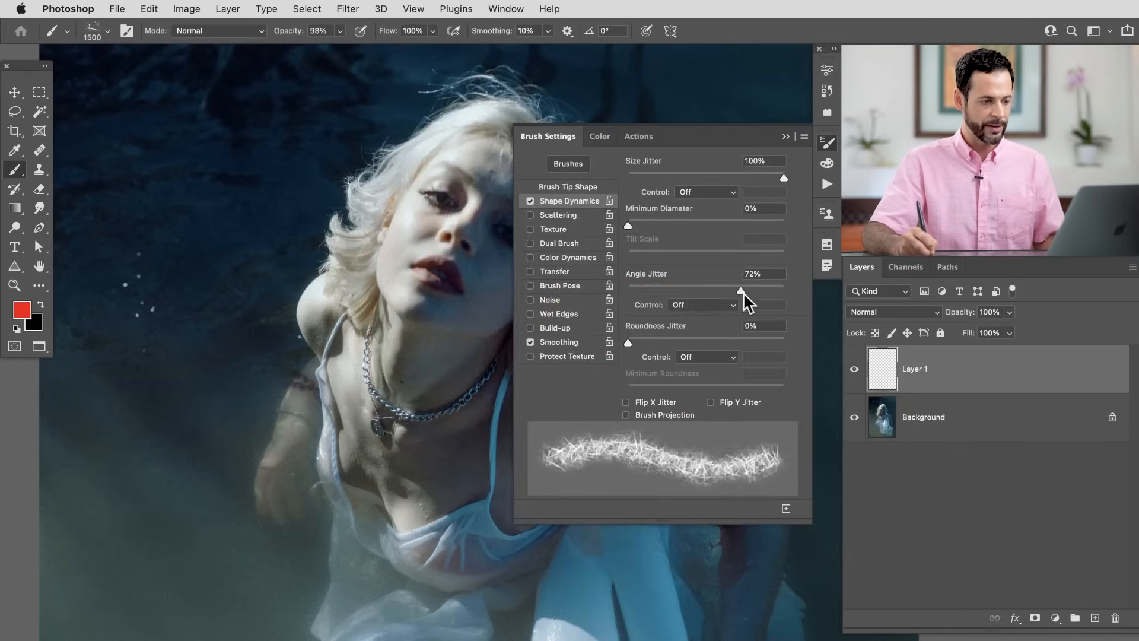
left_click_drag(740, 290, 785, 290)
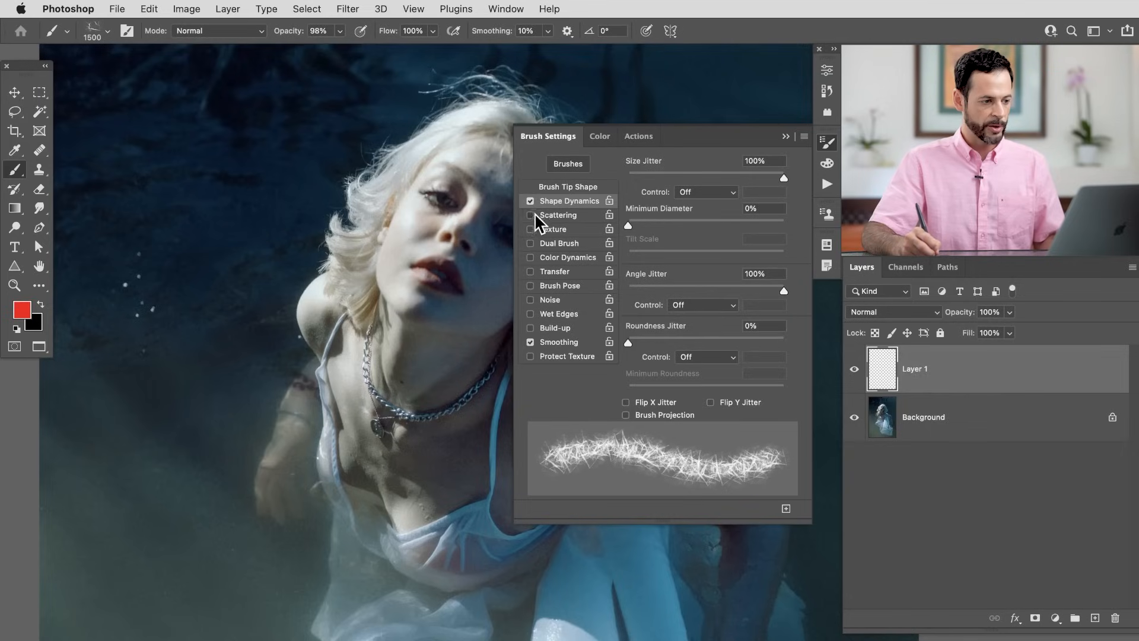
left_click(558, 215)
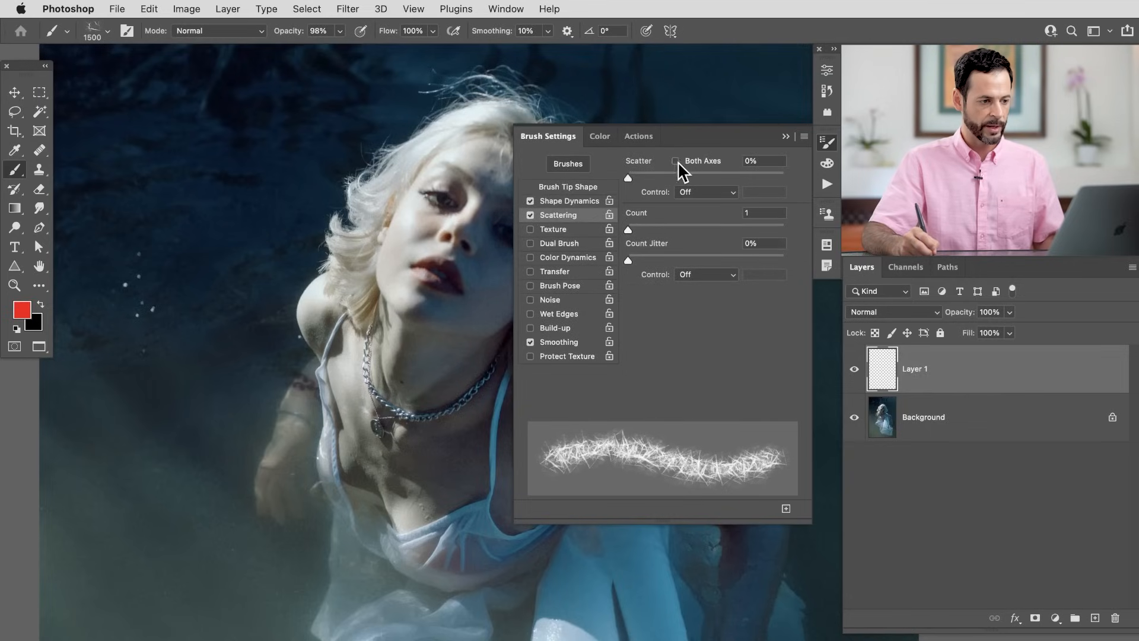
left_click(676, 160)
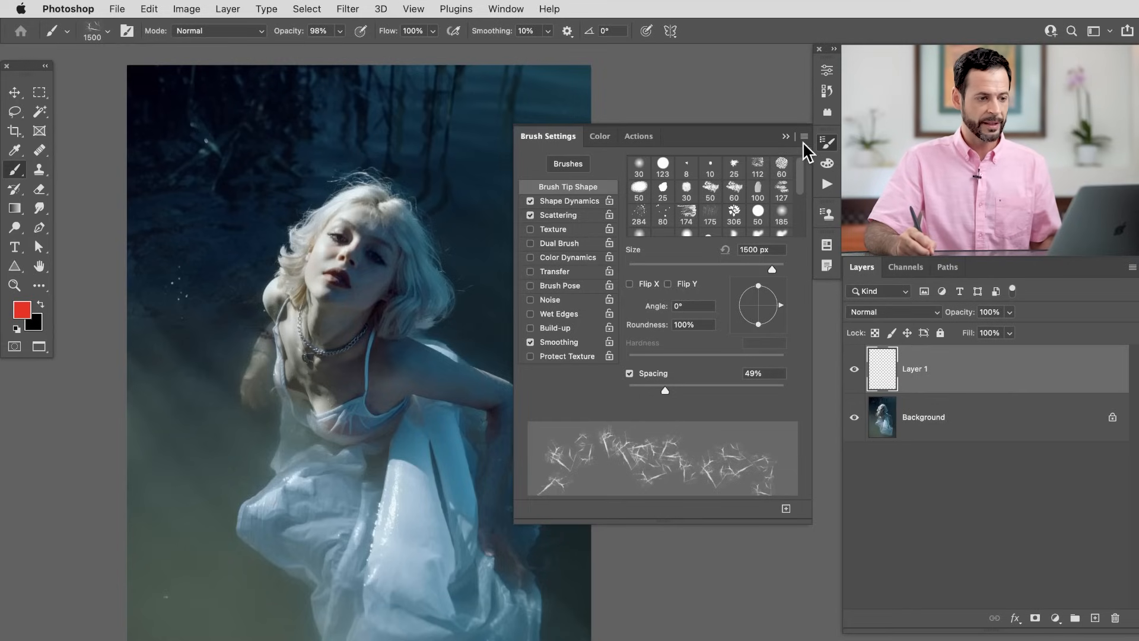
Save the customised brush as a new preset named 'PHLEARN T'
left_click(804, 137)
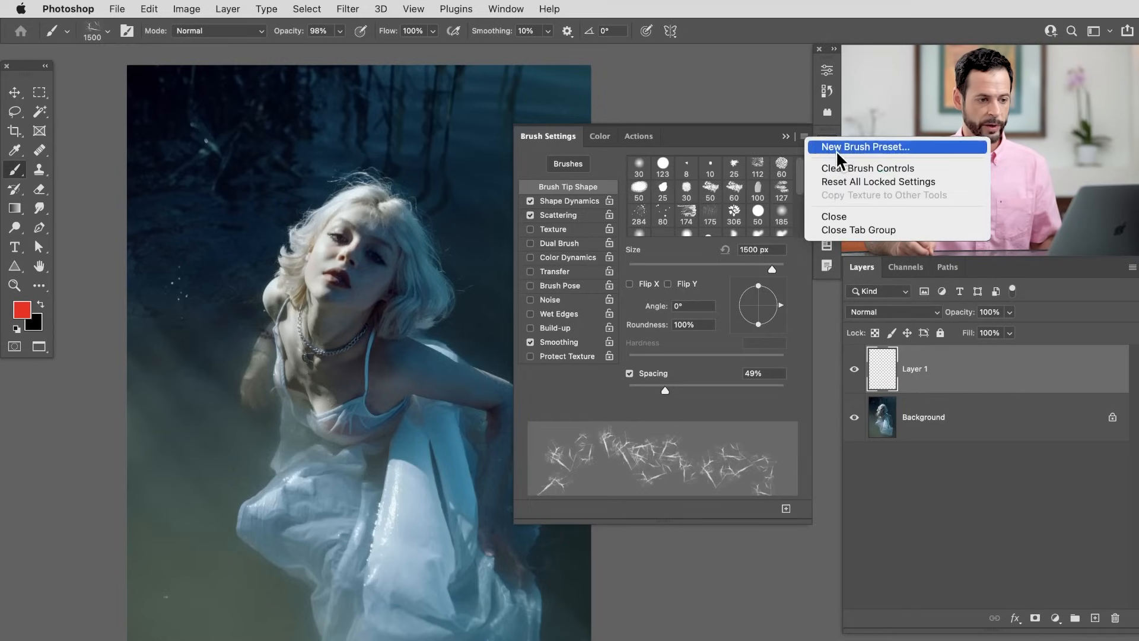
left_click(863, 146)
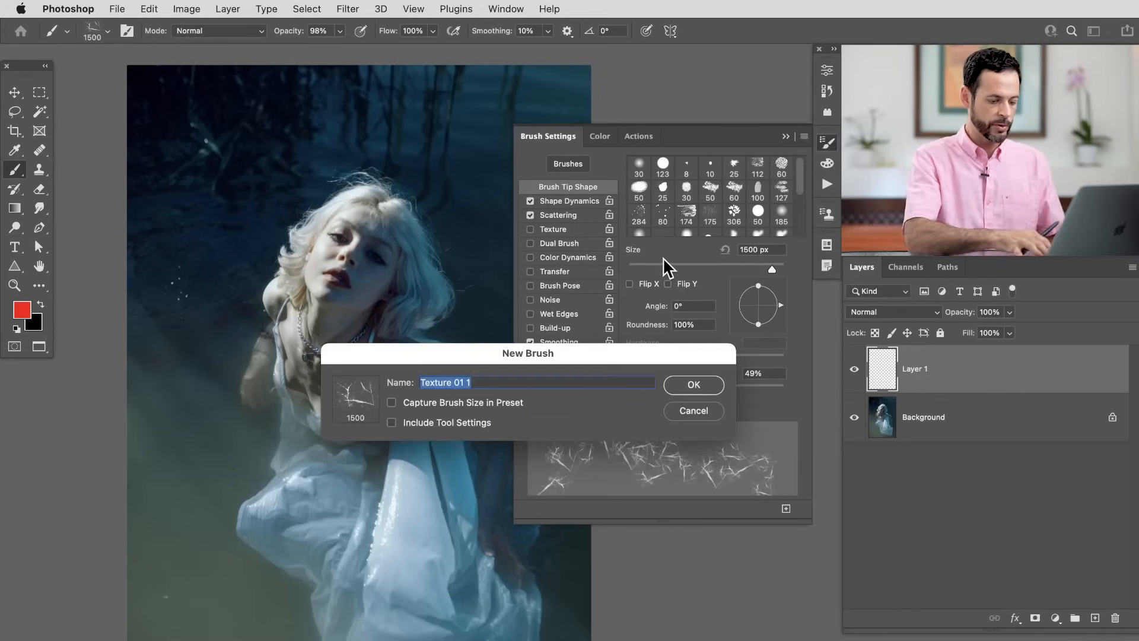
type("PHLEARN T")
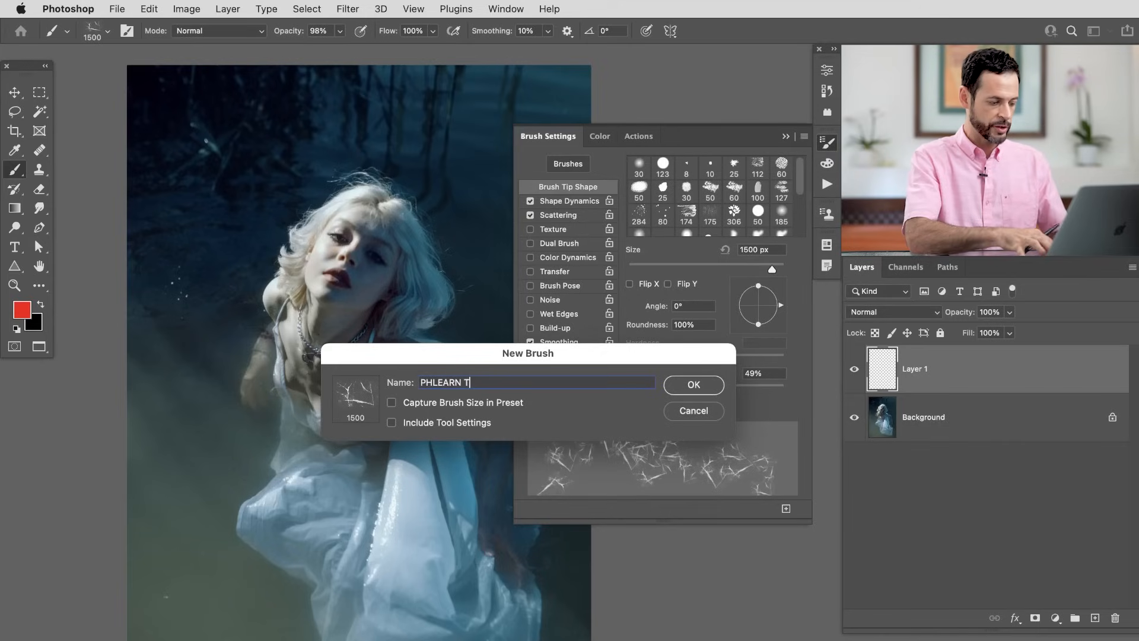
left_click(692, 385)
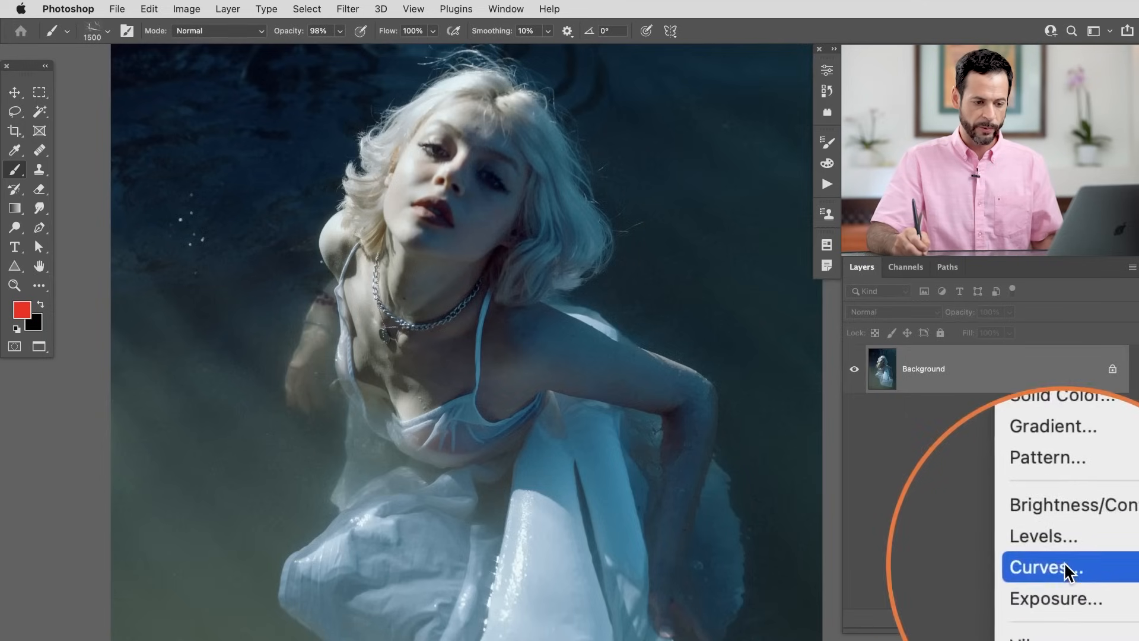
Add a brightening Curves layer and invert its mask to hide the effect
left_click(1044, 567)
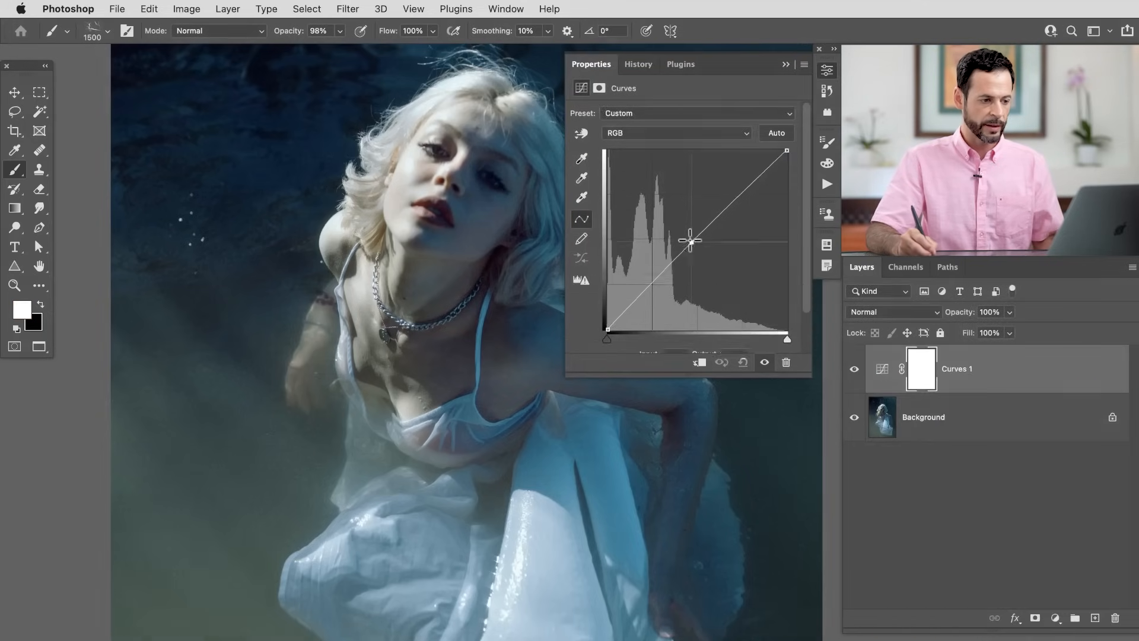
left_click_drag(691, 239, 683, 226)
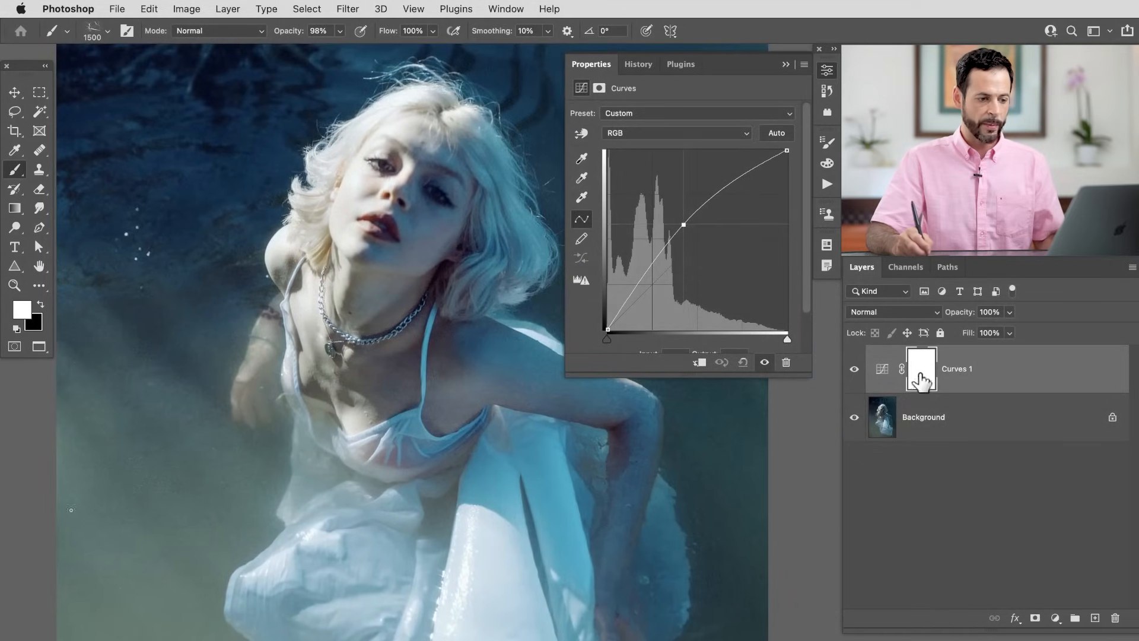
key("cmd+i")
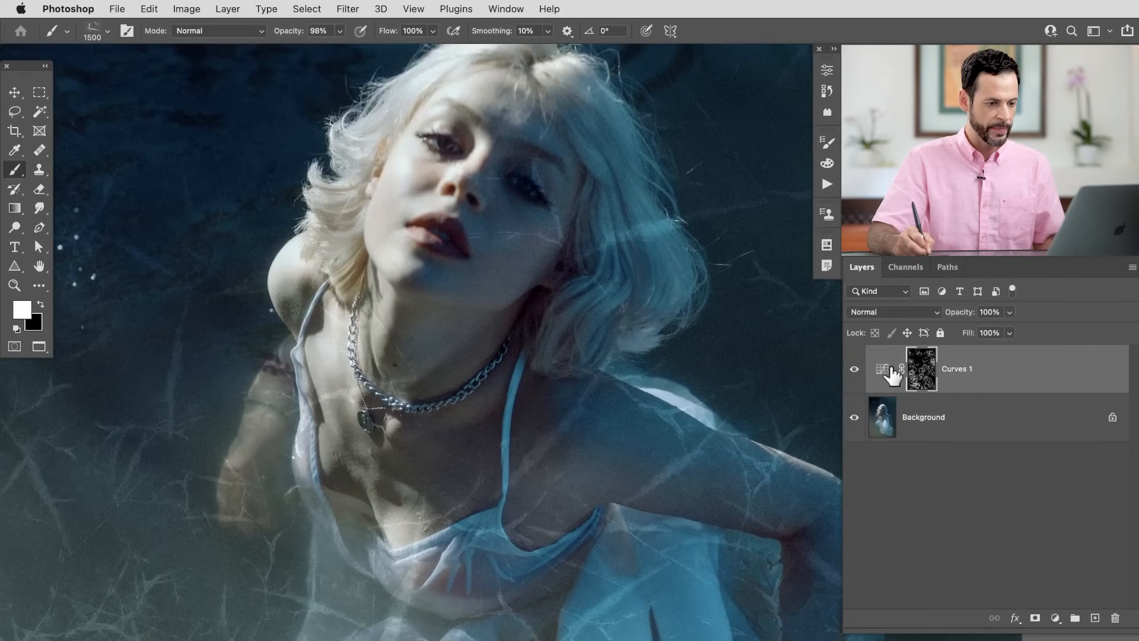
Reopen the Curves properties and fine-tune the curve to balance the light cracks' strength
double_click(921, 368)
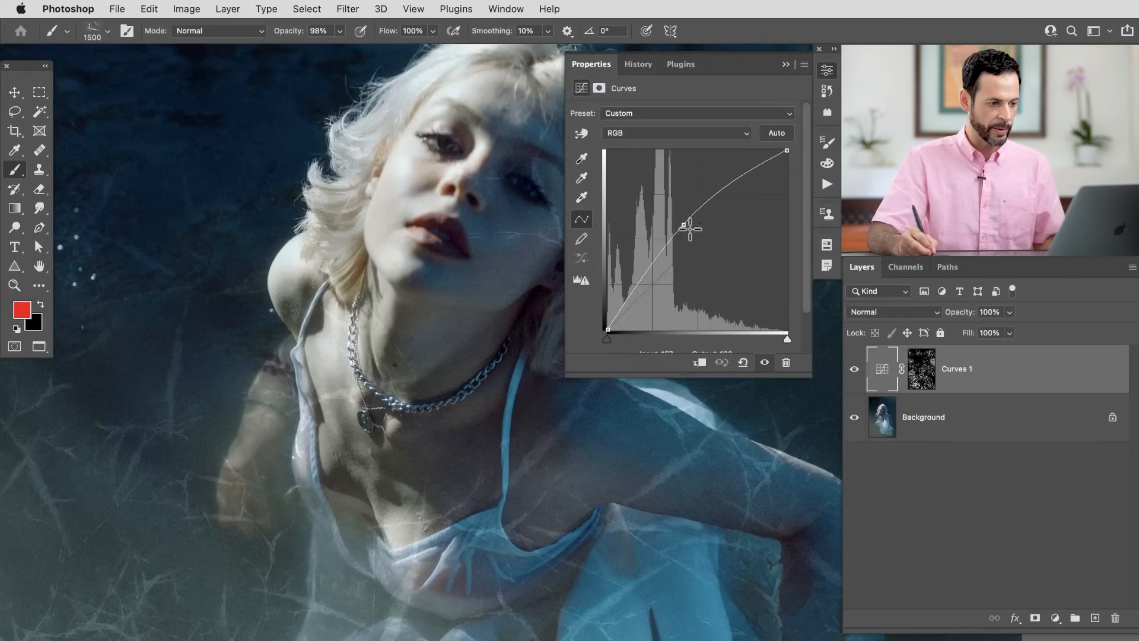
left_click_drag(687, 226, 691, 232)
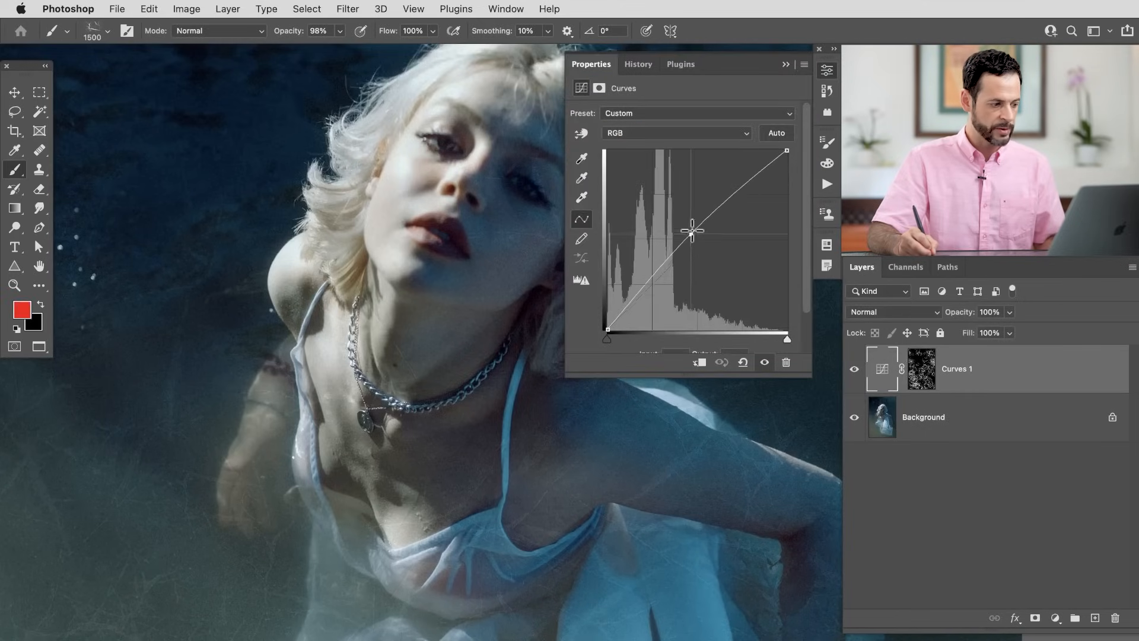
left_click_drag(692, 232, 683, 211)
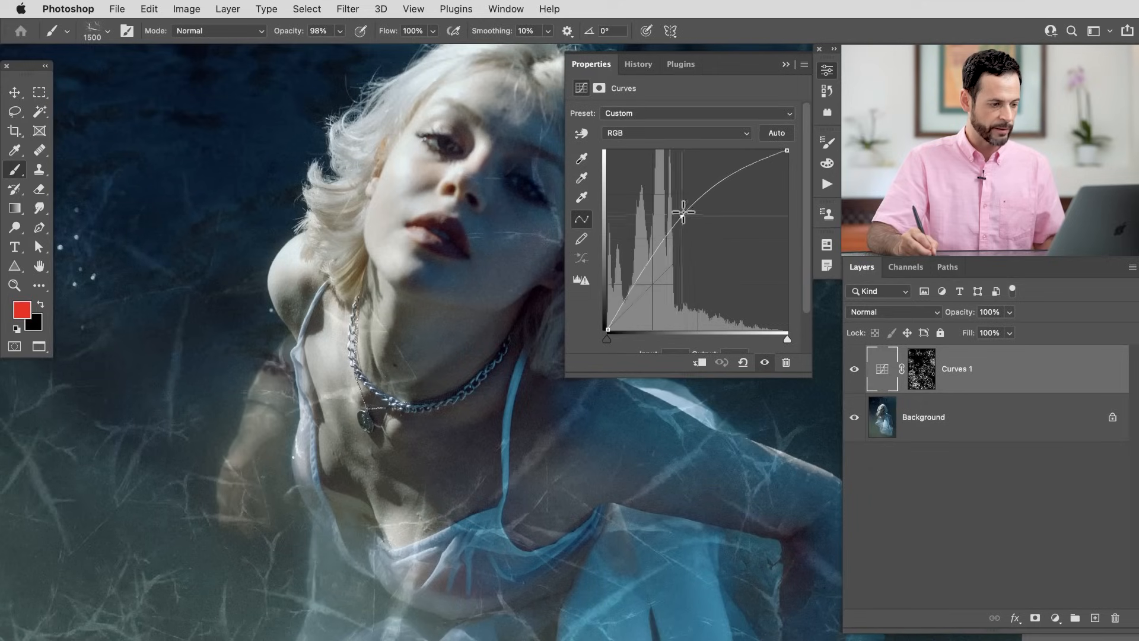
left_click_drag(681, 211, 694, 229)
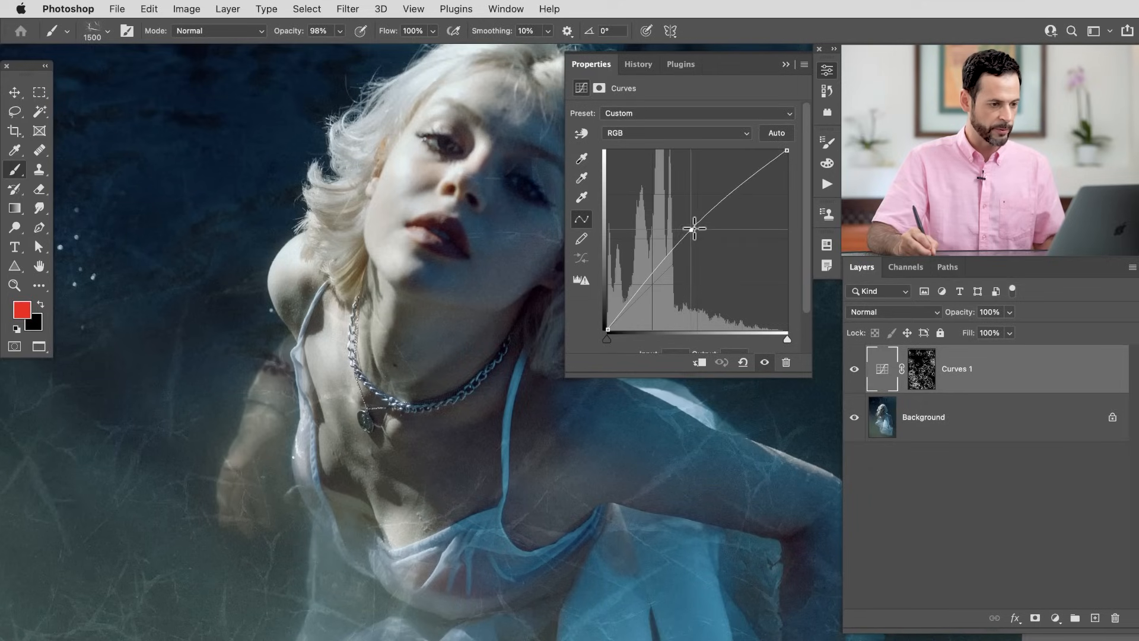
left_click(820, 49)
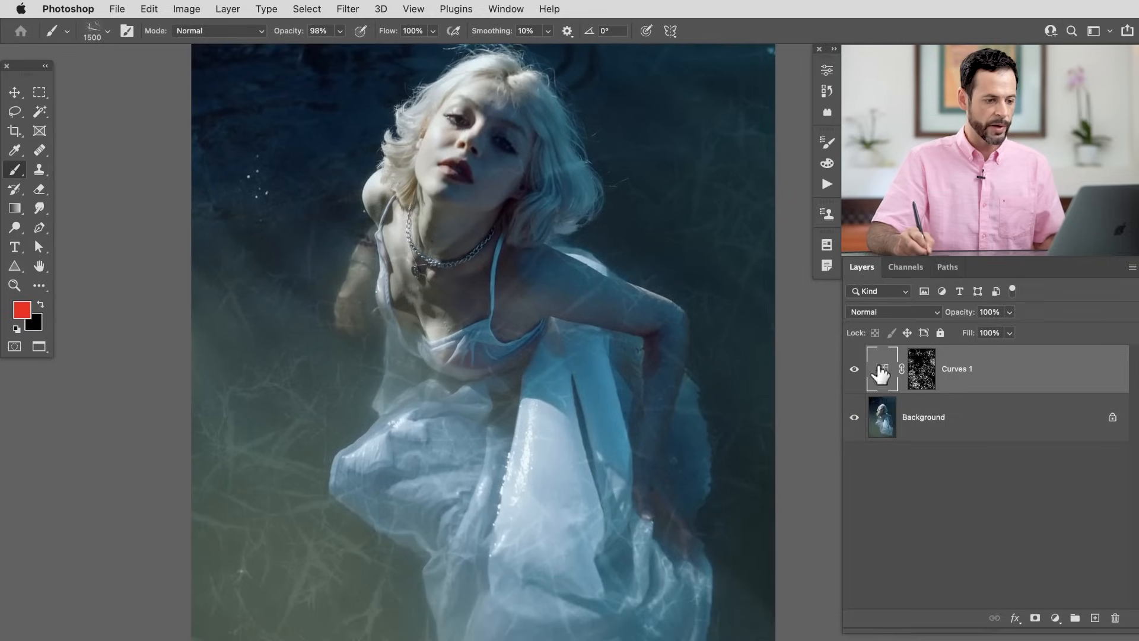
left_click(920, 368)
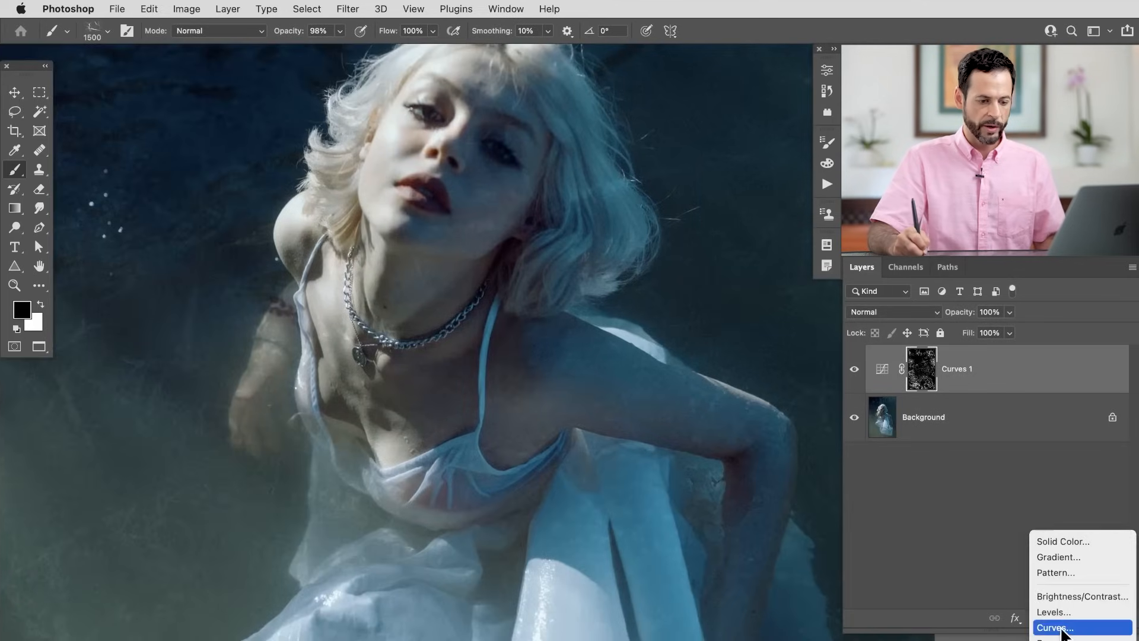
Add a second Curves adjustment layer and invert its mask to black
left_click(1054, 626)
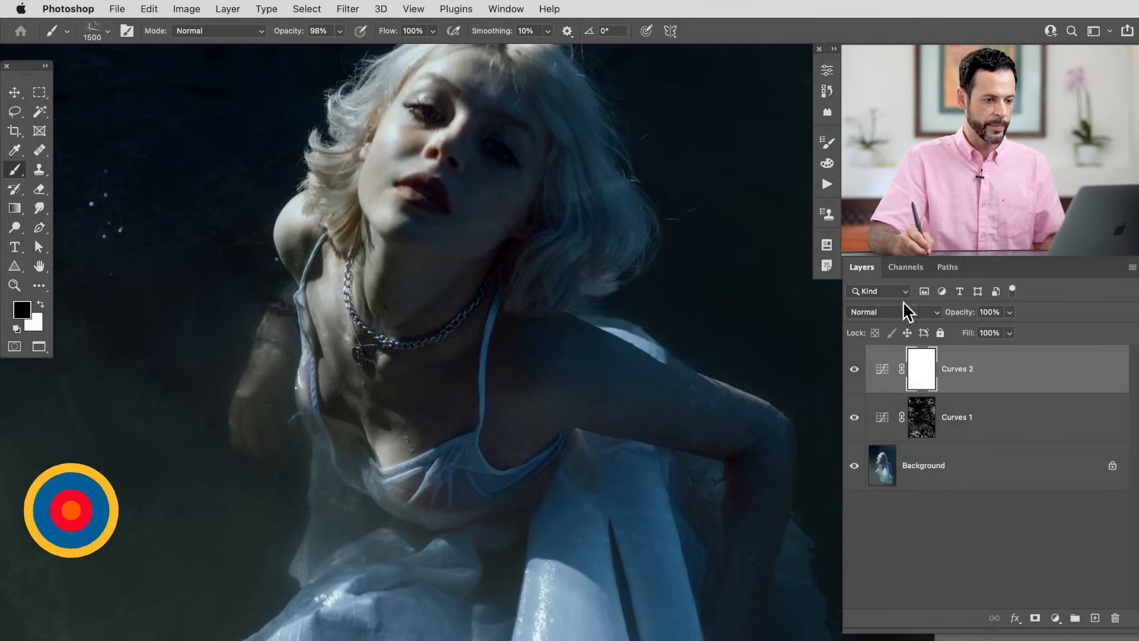
key("cmd+i")
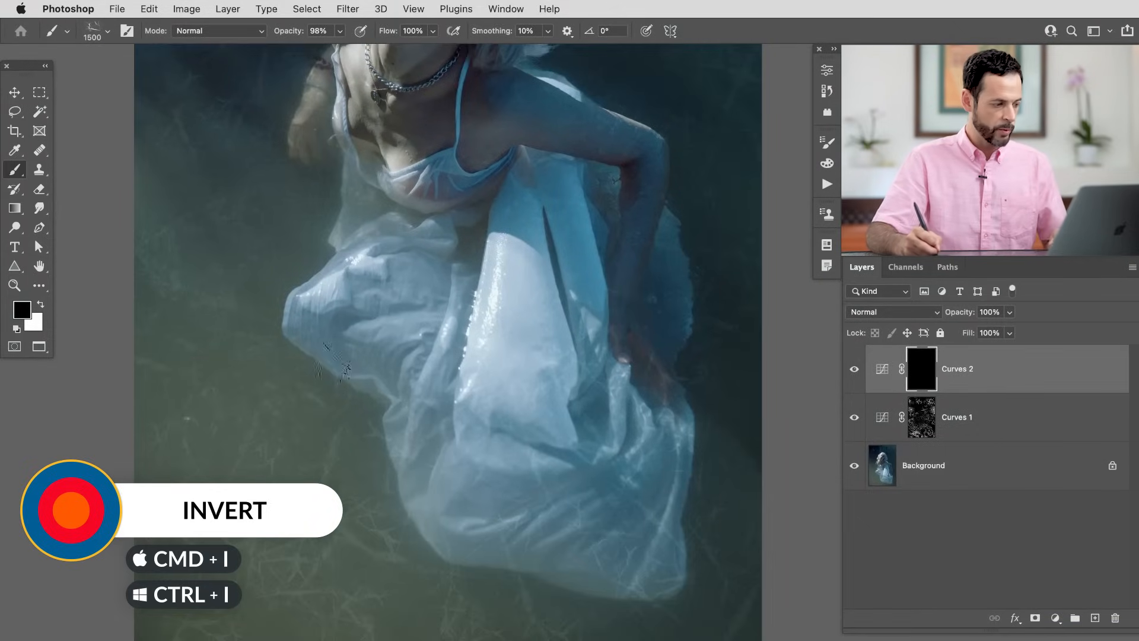
key("cmd+i")
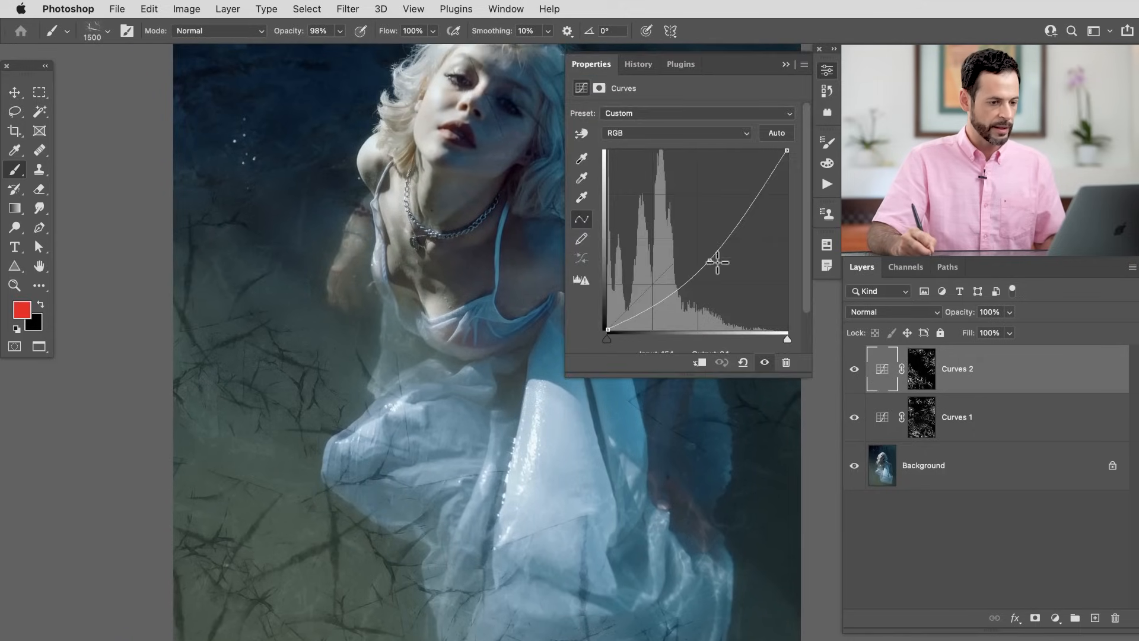
Pull the second curve down to darken, compare strengths, and settle on subtle dark cracks
left_click_drag(715, 260, 697, 249)
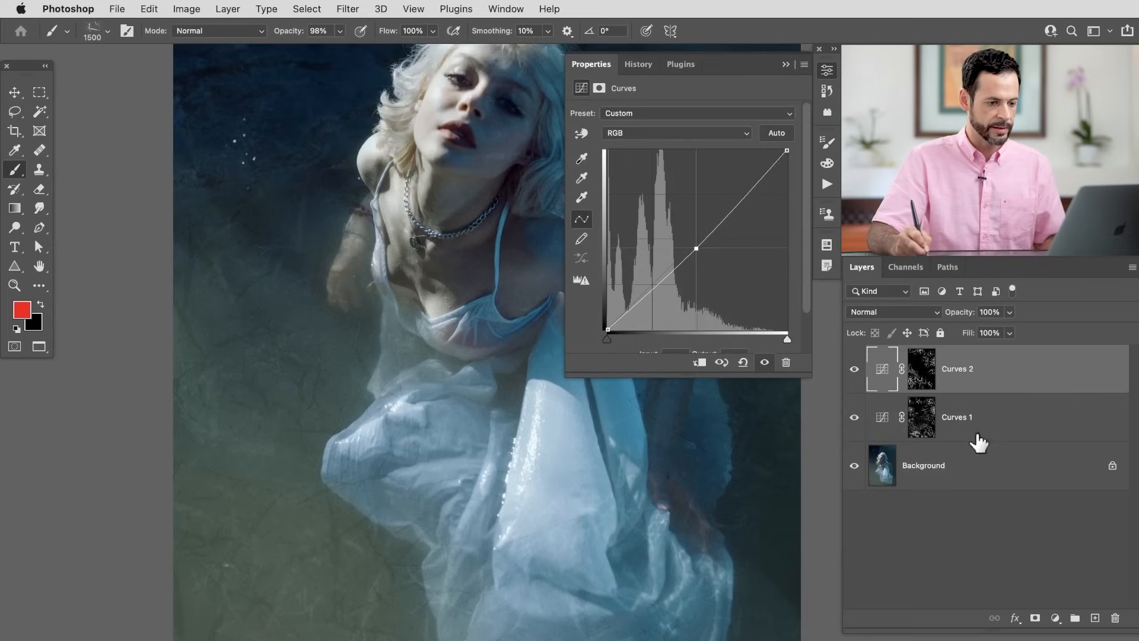
left_click(957, 417)
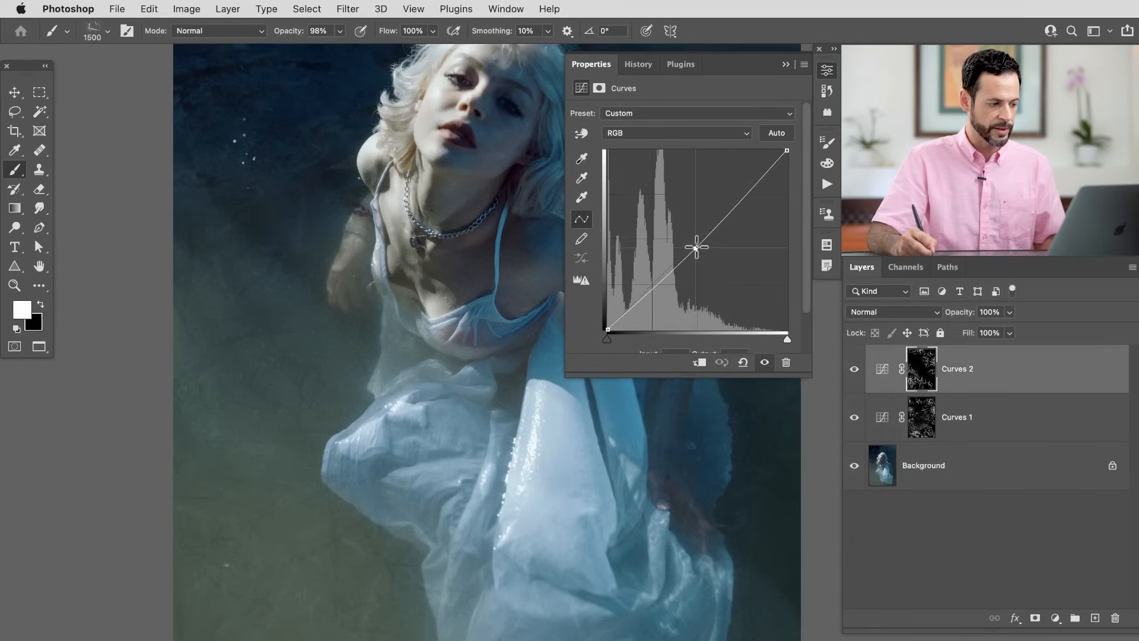
left_click_drag(697, 246, 725, 276)
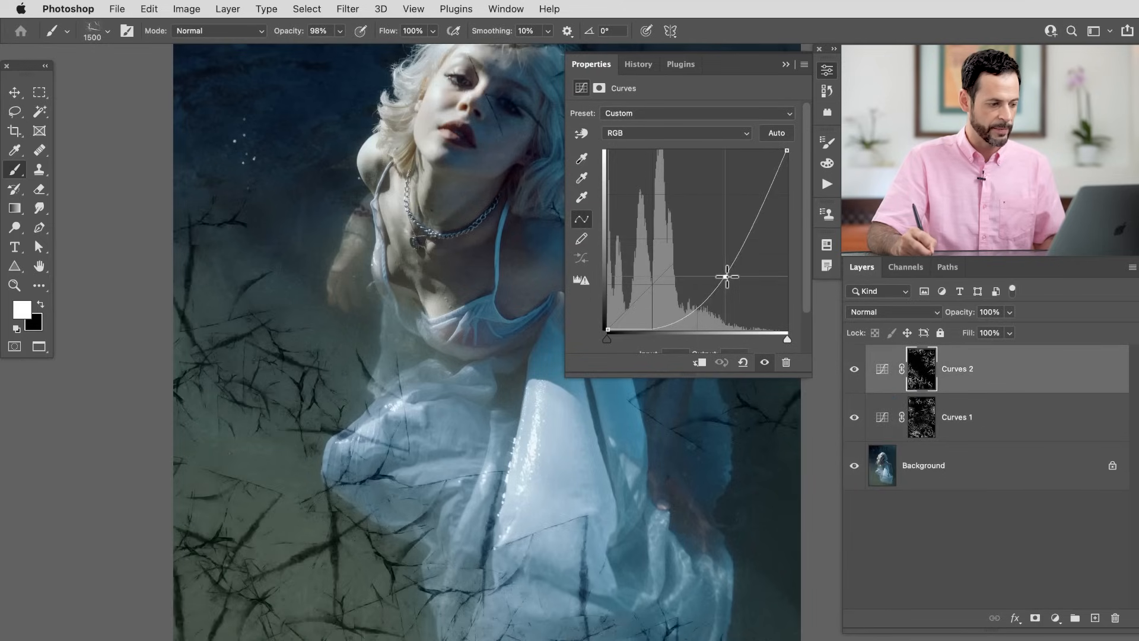
left_click_drag(726, 277, 698, 243)
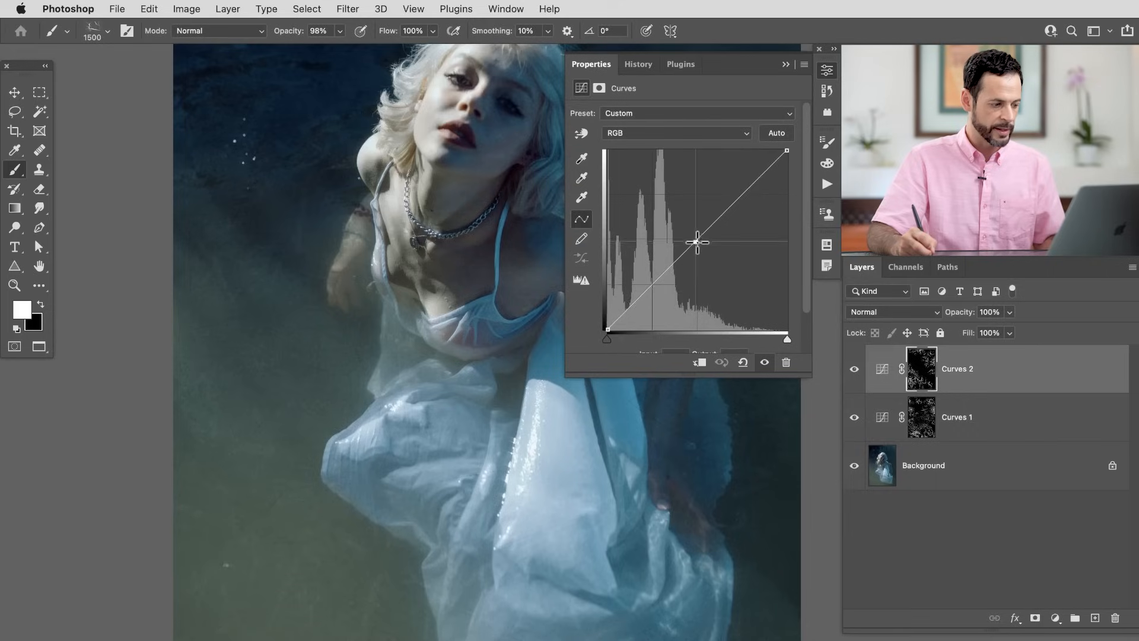
left_click_drag(696, 242, 700, 247)
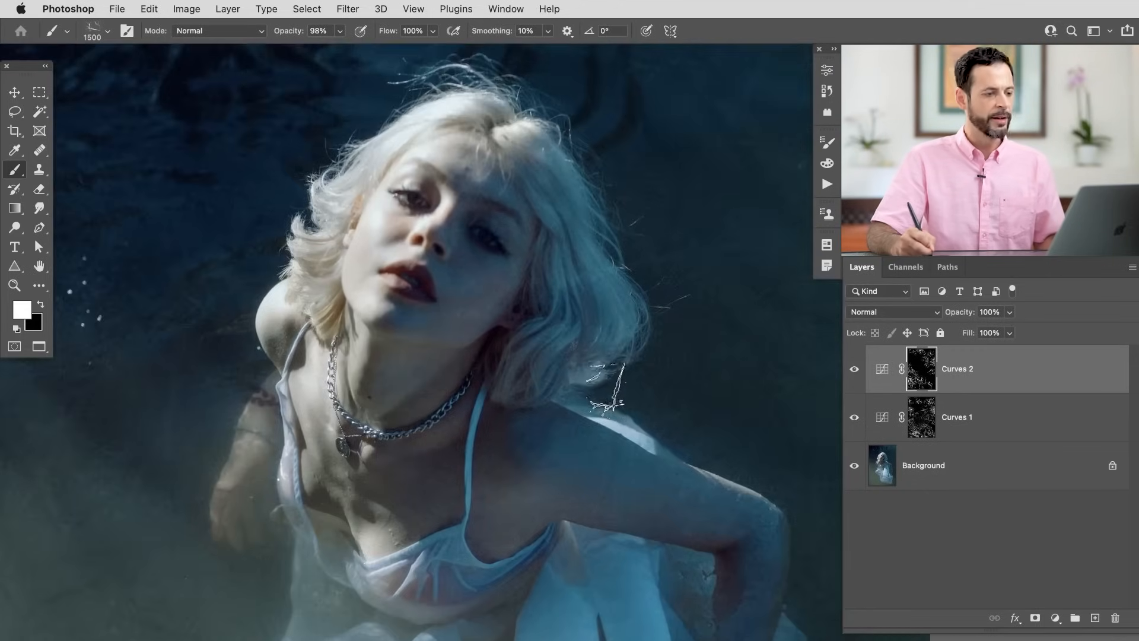
Import PHLEARN Texture Brush.abr through the Brushes panel menu so it joins the presets
left_click(505, 8)
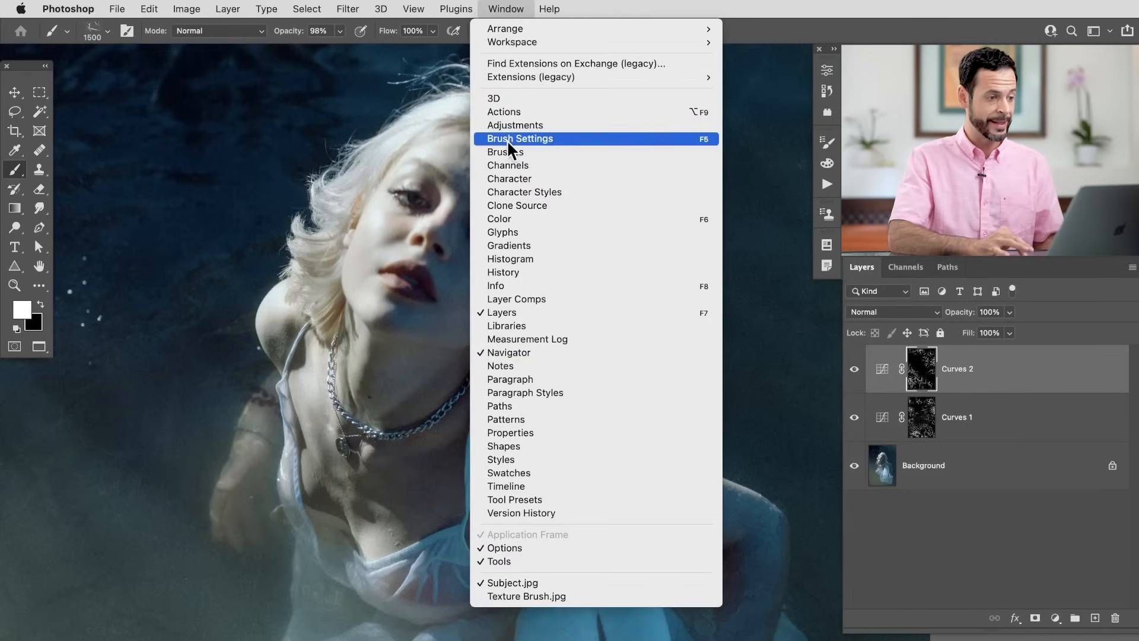
left_click(503, 152)
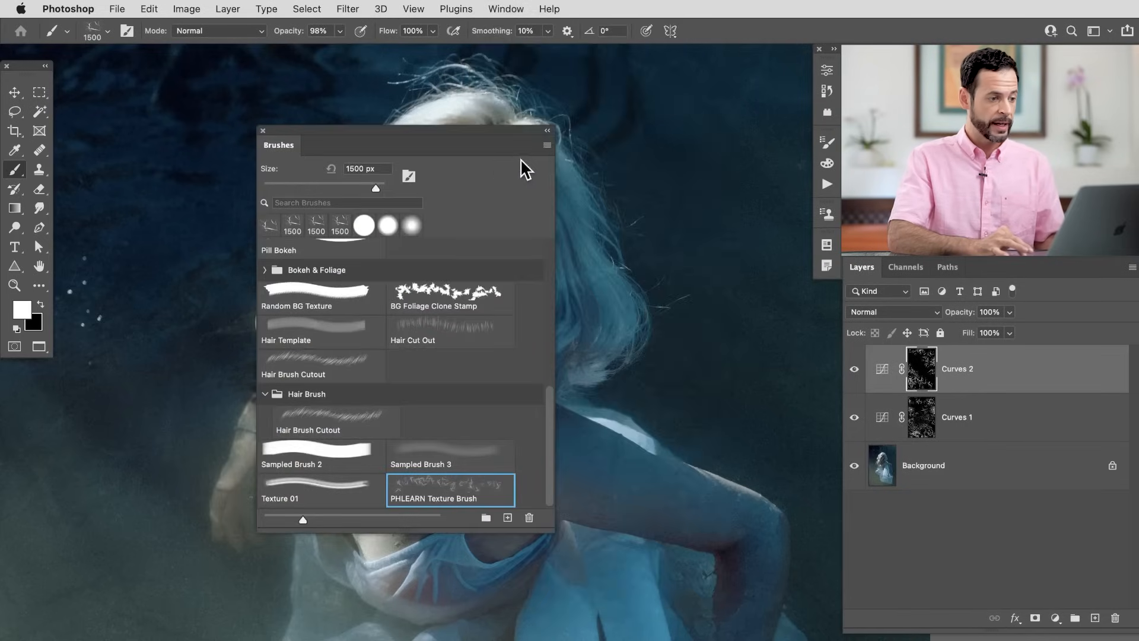
left_click(547, 144)
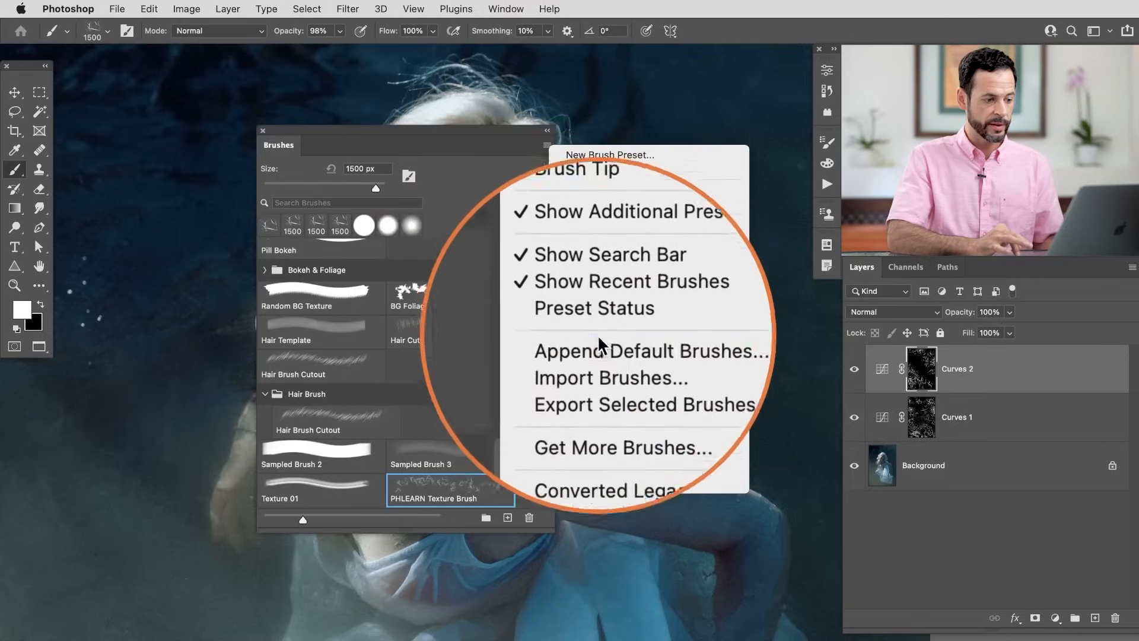
left_click(608, 377)
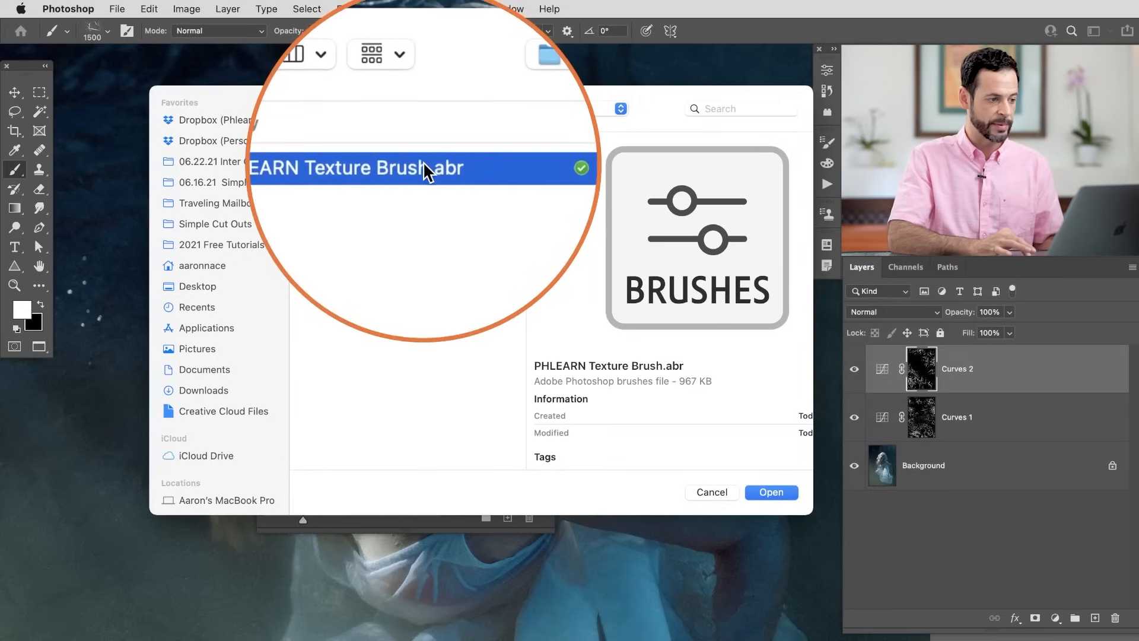
left_click(770, 492)
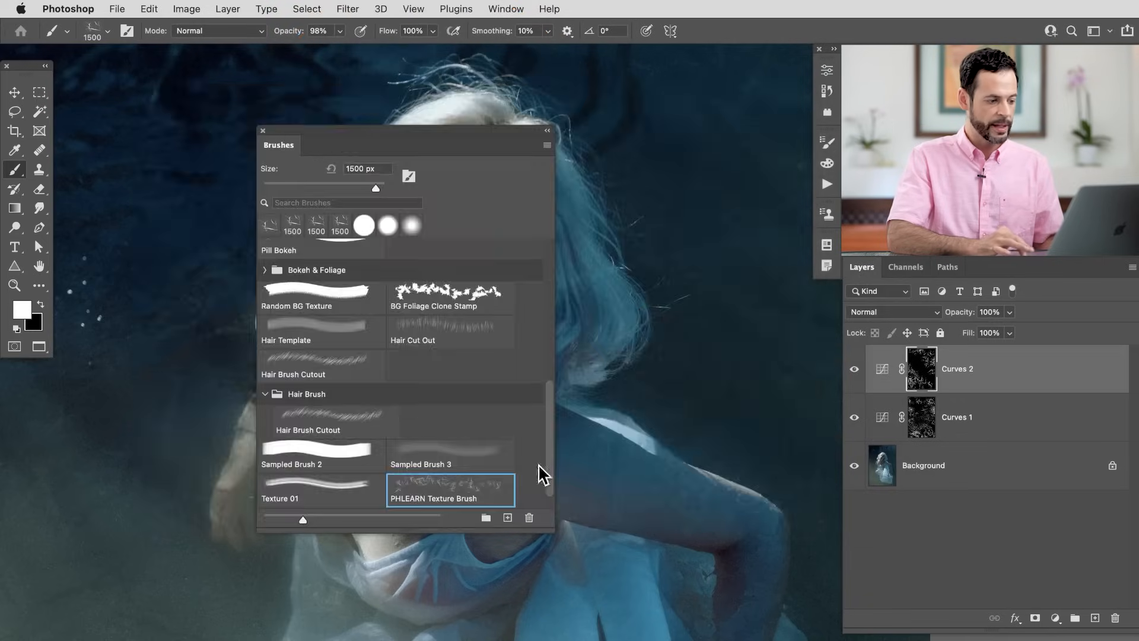